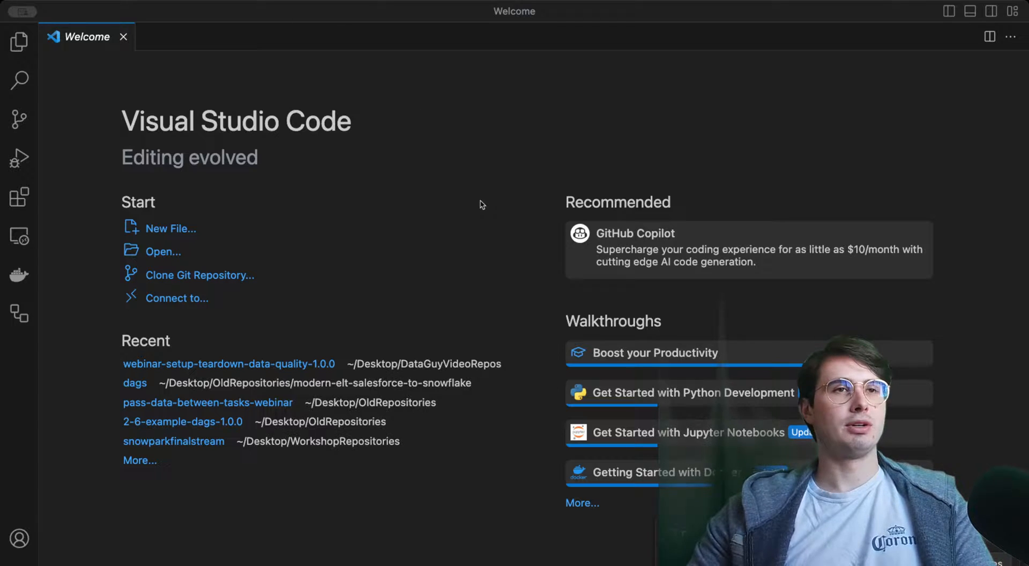
pyautogui.moveTo(411, 134)
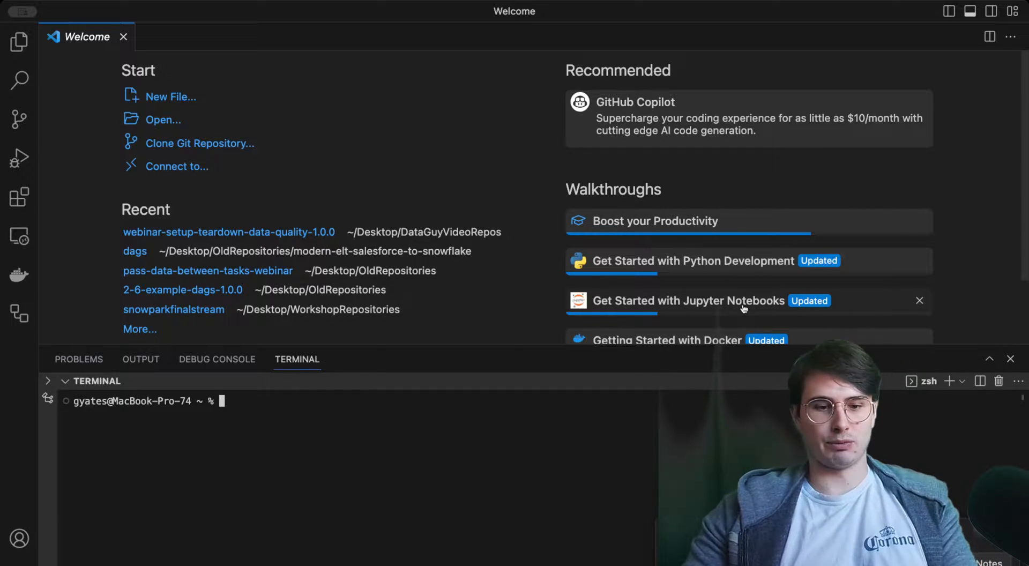
# - Change the terminal directory to Desktop/DataGuyVideoRepos
pyautogui.write('cd ..')
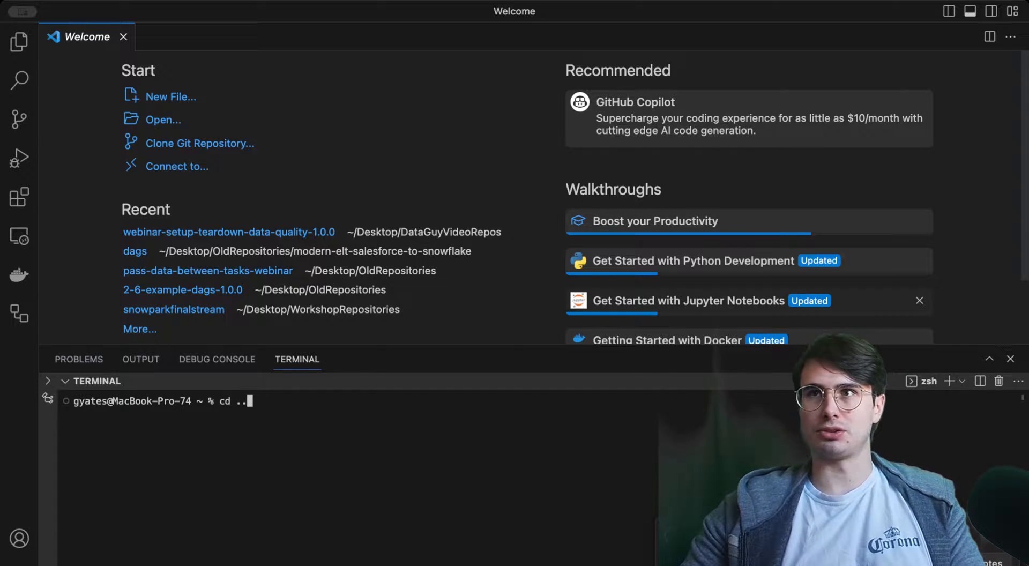
pyautogui.write('Desktop/')
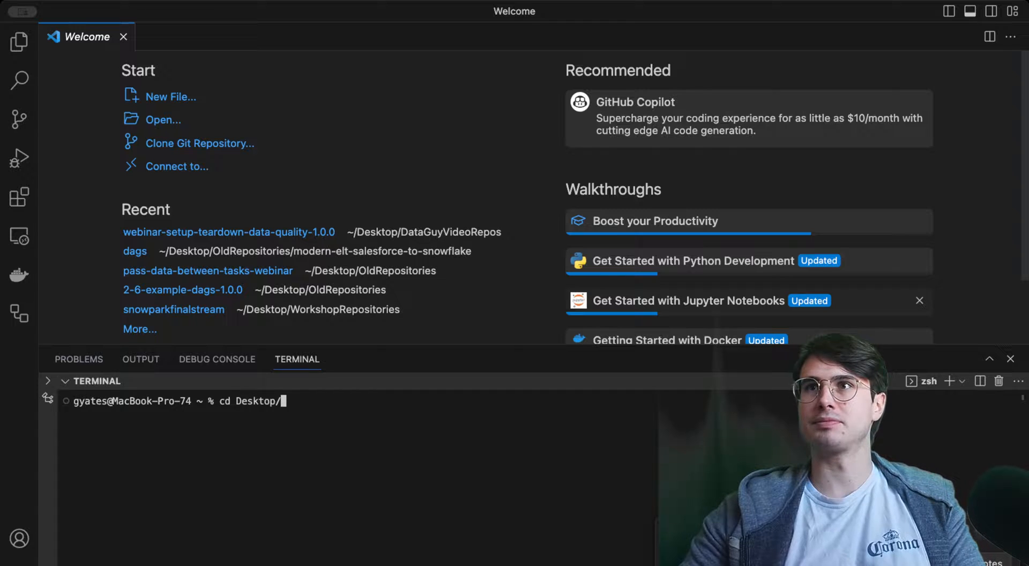
pyautogui.write('DataGuyVideoRepos')
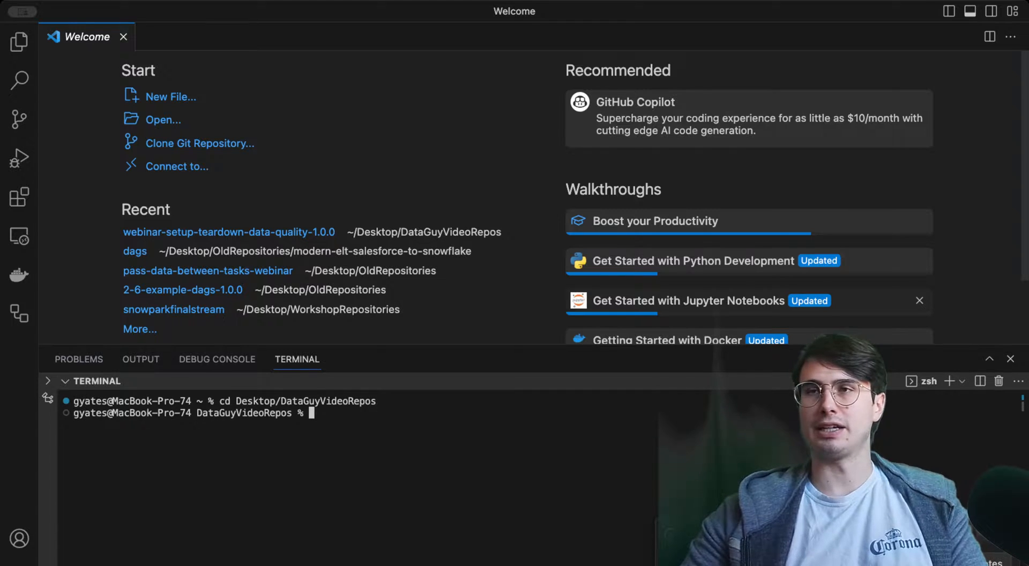
# - Create a postgresdq folder and change into it
pyautogui.write('mkdir po')
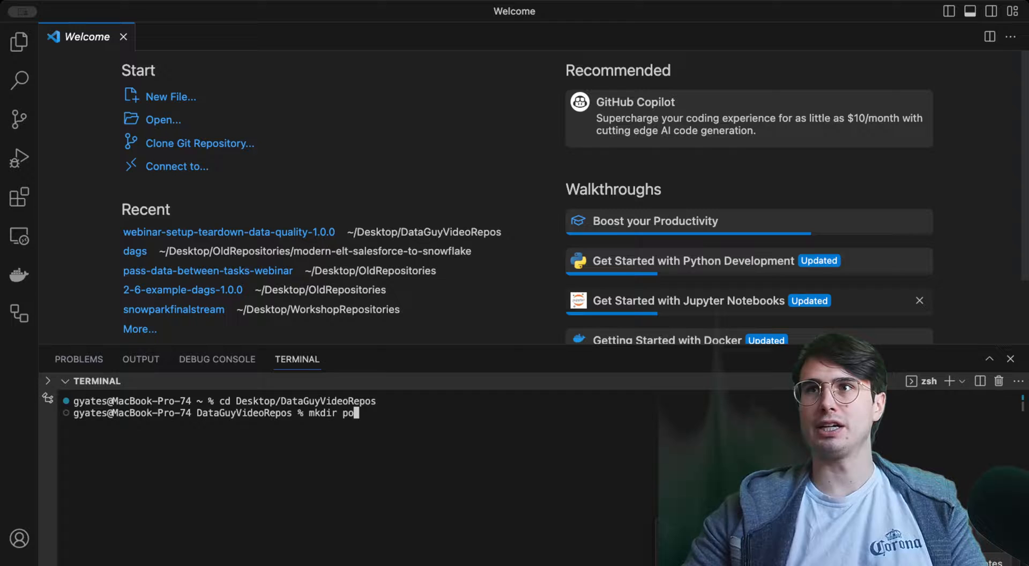
pyautogui.write('stgresdq')
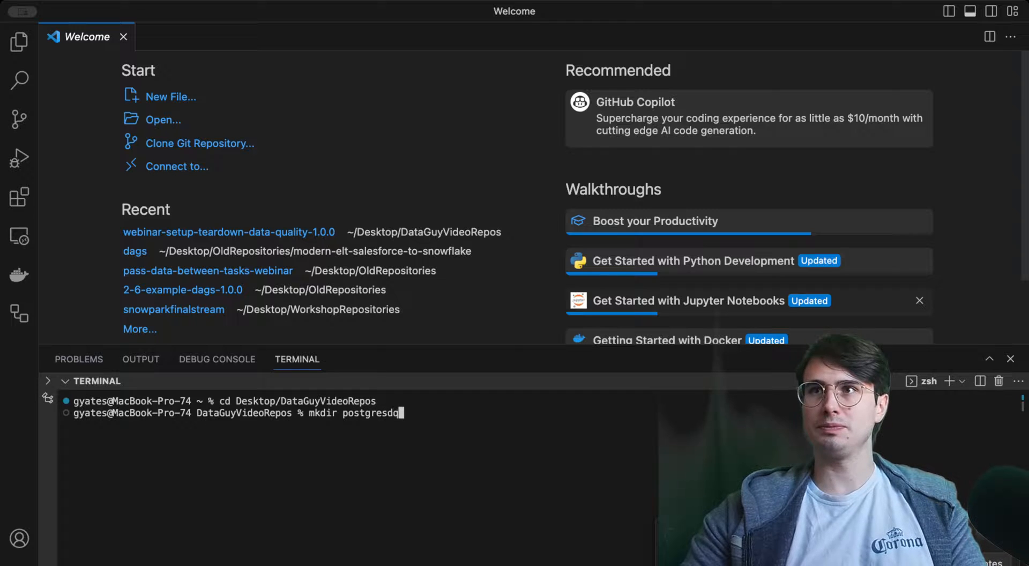
pyautogui.write('cd p')
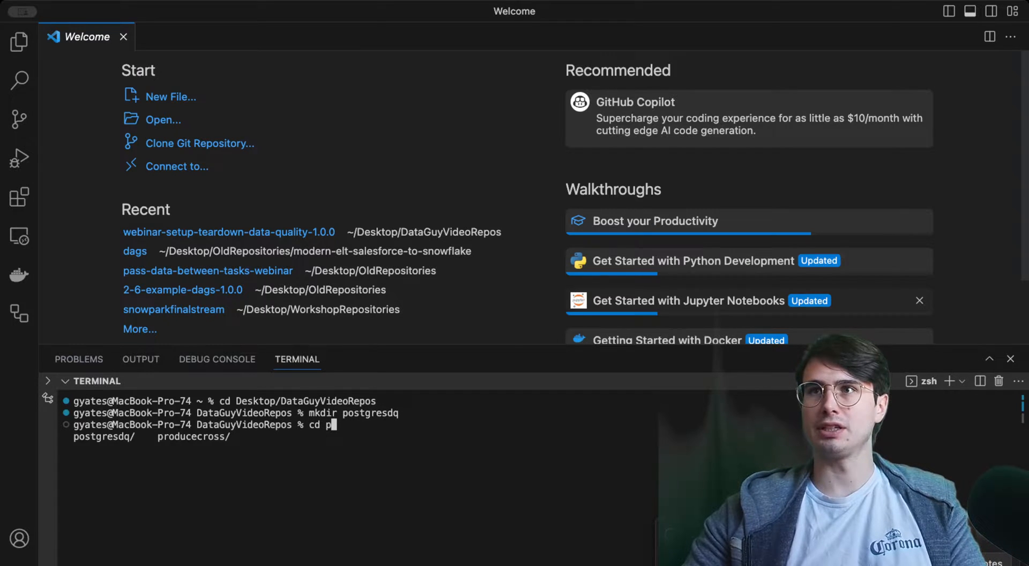
pyautogui.write('ostgres')
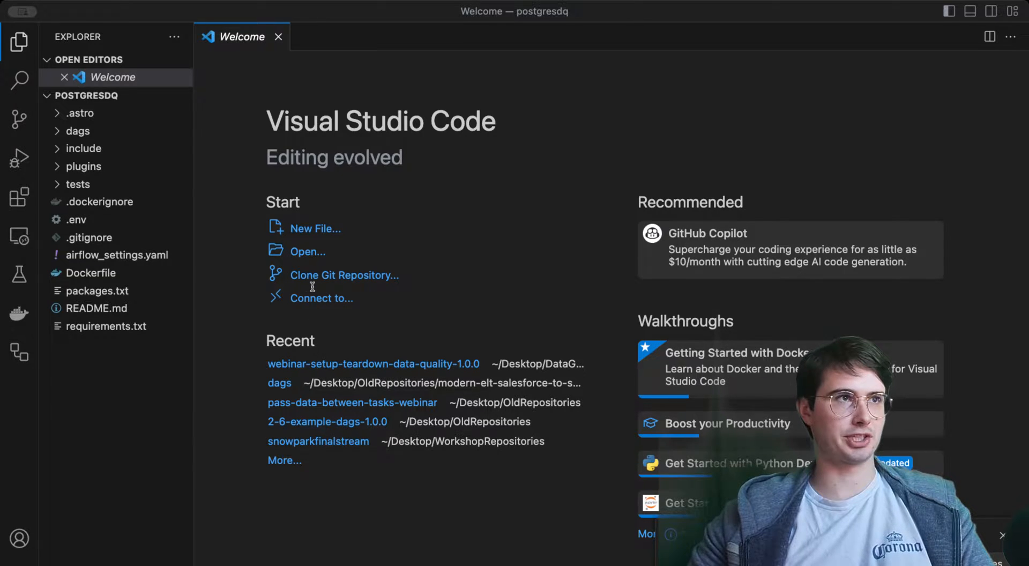
pyautogui.moveTo(328, 73)
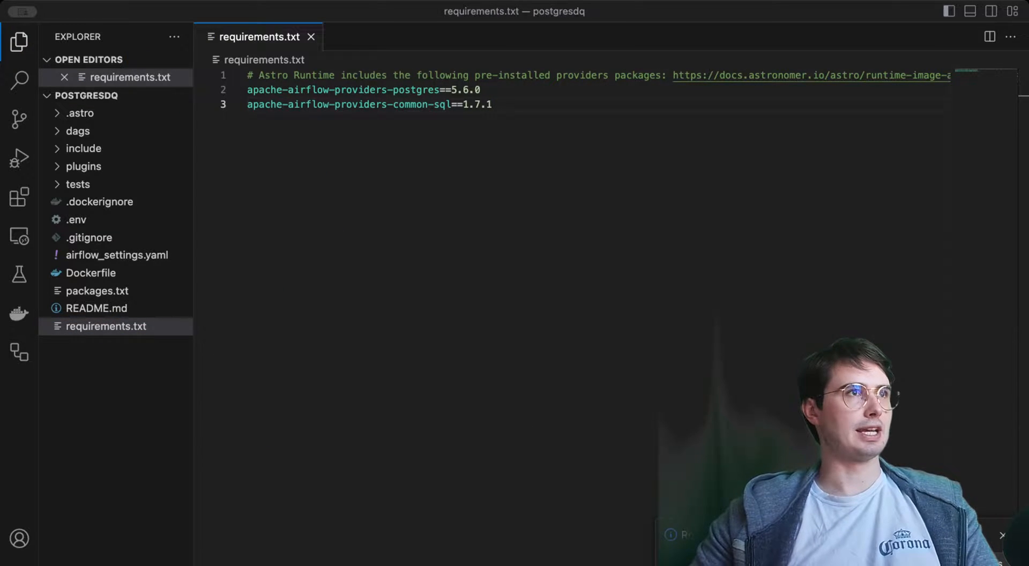
pyautogui.moveTo(102, 261)
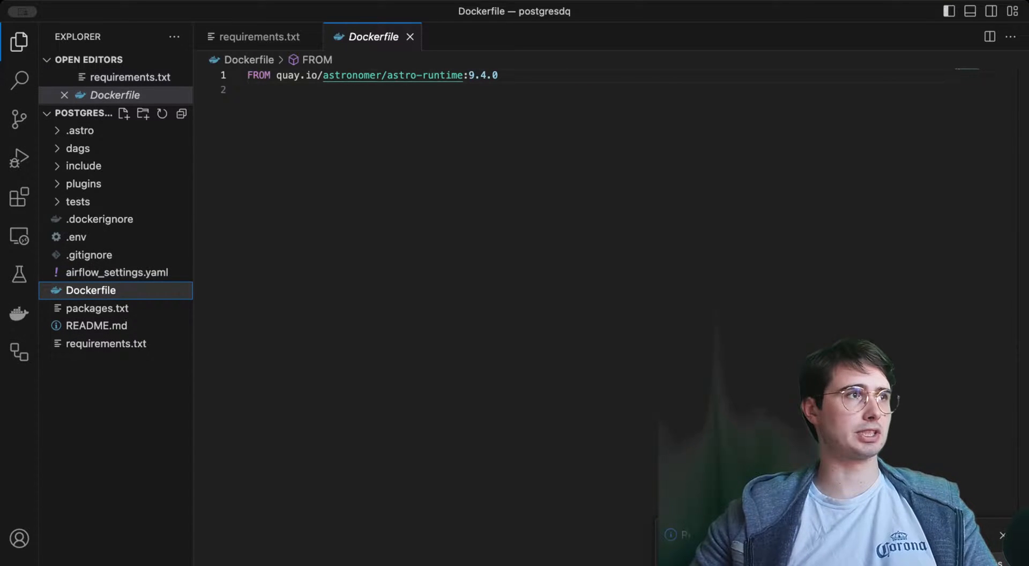
pyautogui.moveTo(95, 180)
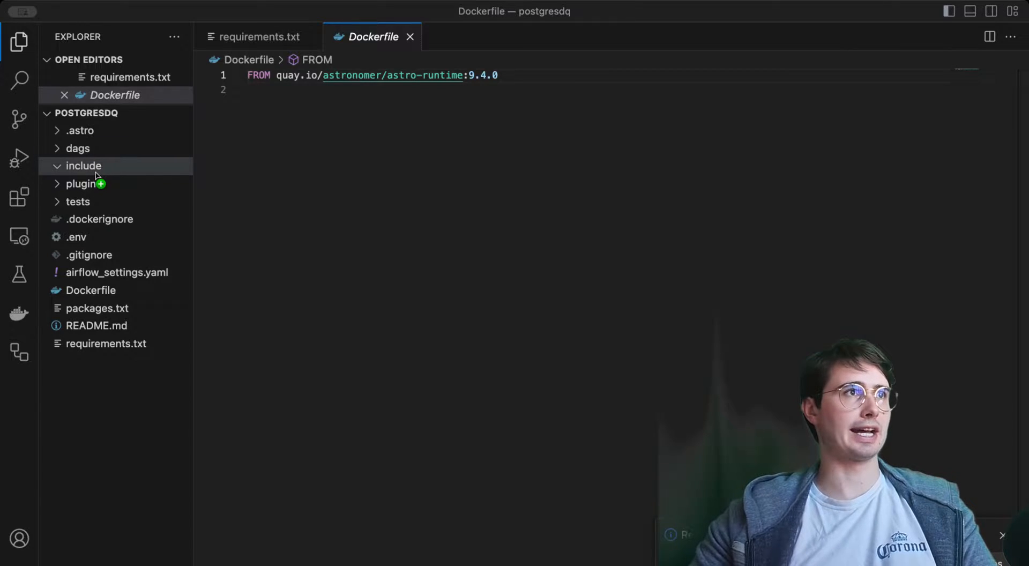
# - View parks.csv in include, then start a new dqpostgres file in the dags folder
pyautogui.click(94, 201)
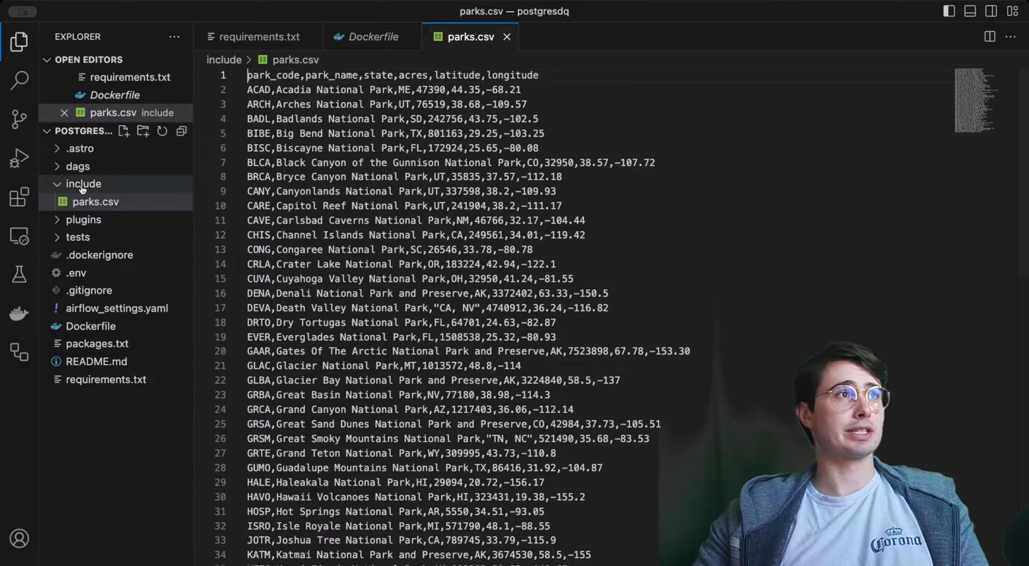
pyautogui.click(79, 166)
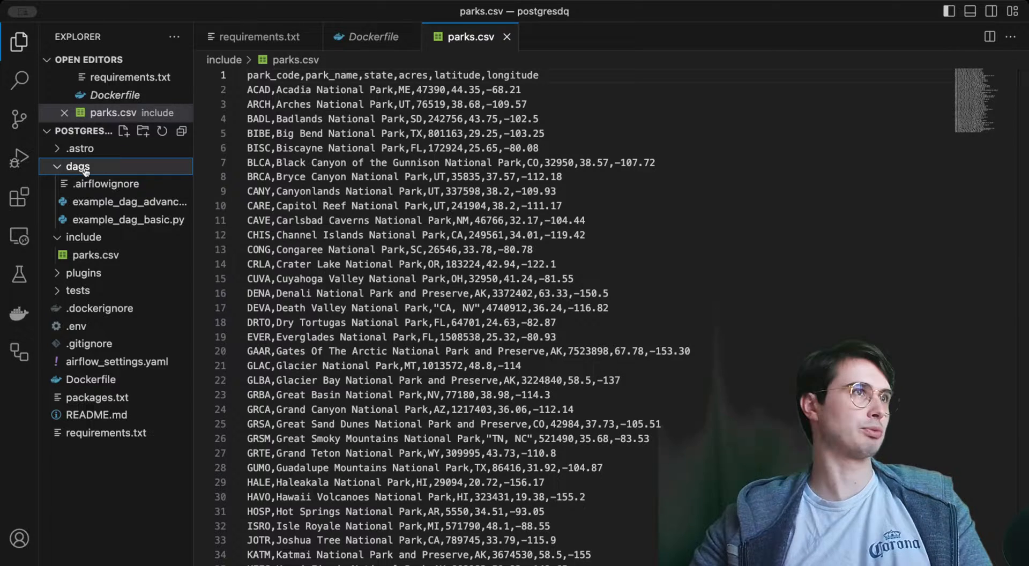
pyautogui.click(123, 131)
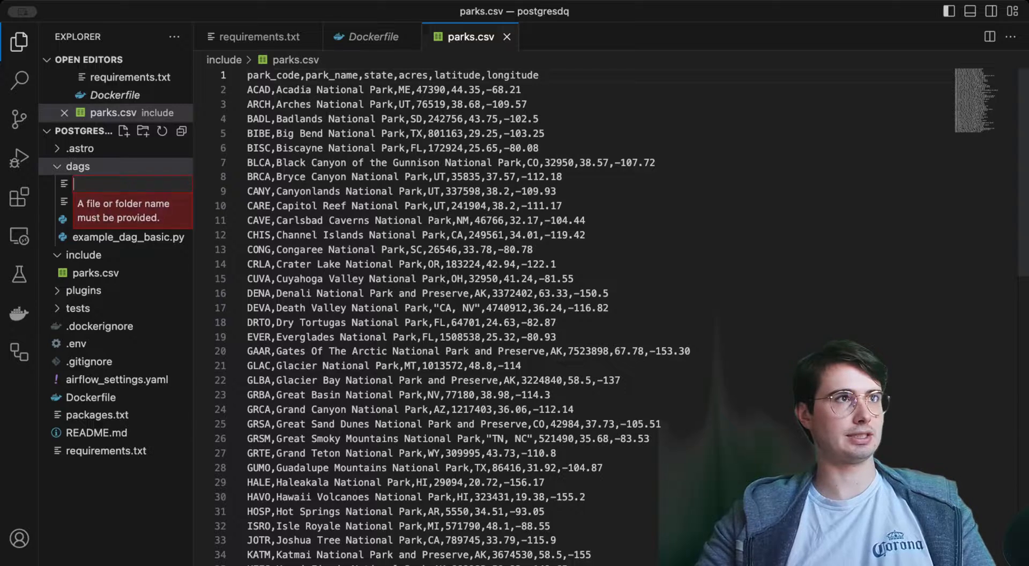
pyautogui.write('dqpostg')
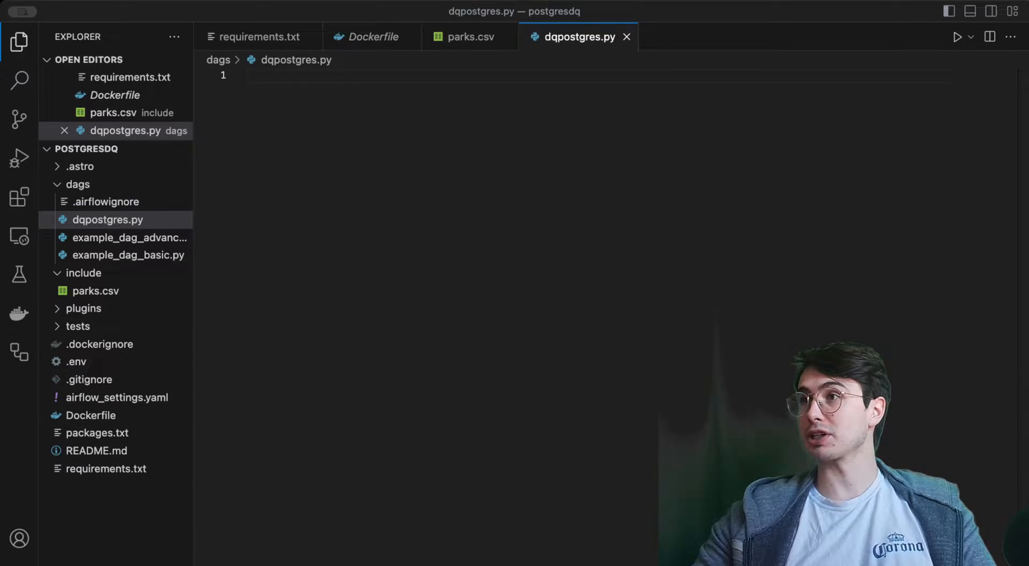
pyautogui.moveTo(353, 207)
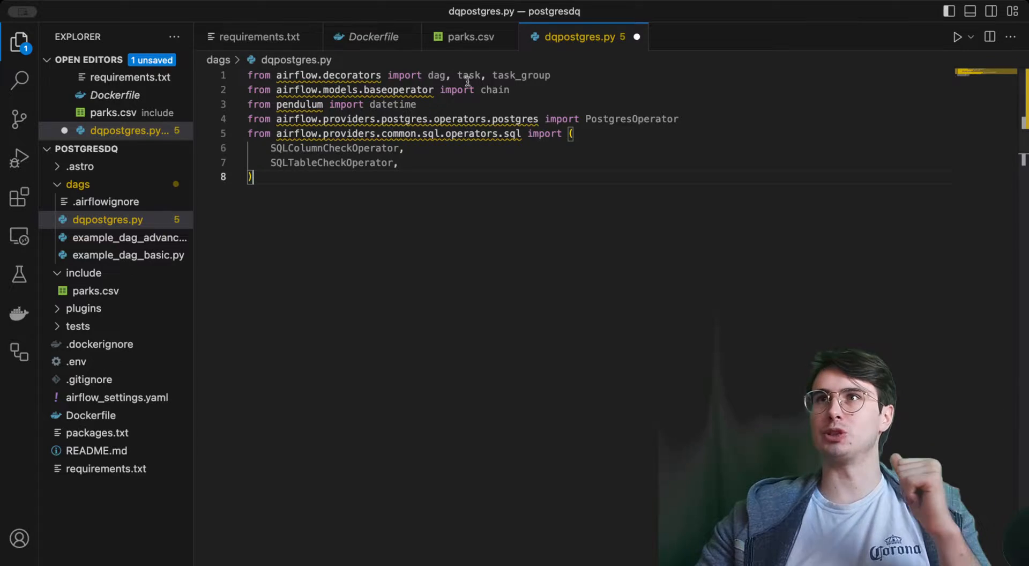
pyautogui.moveTo(463, 90)
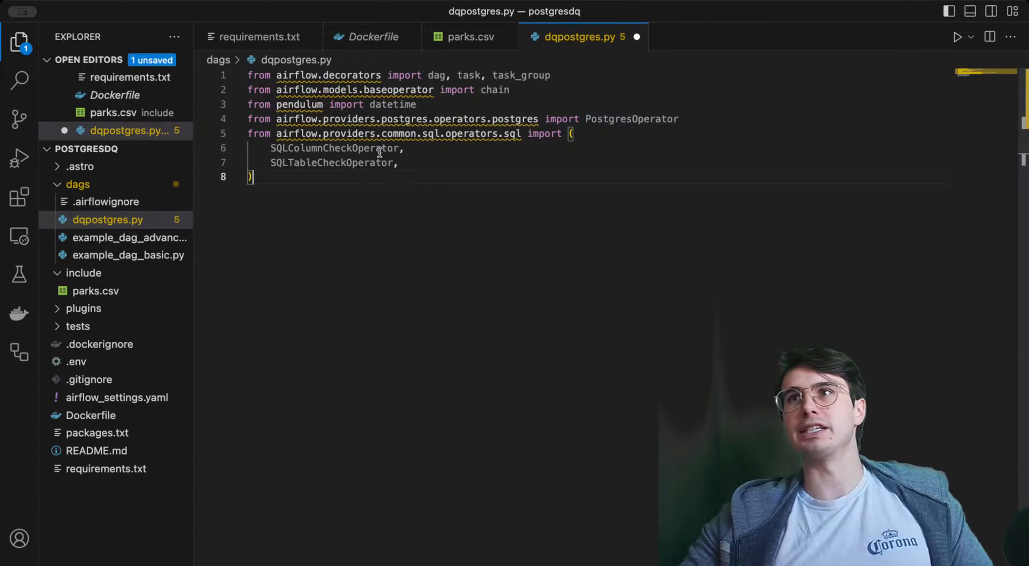
pyautogui.moveTo(380, 148)
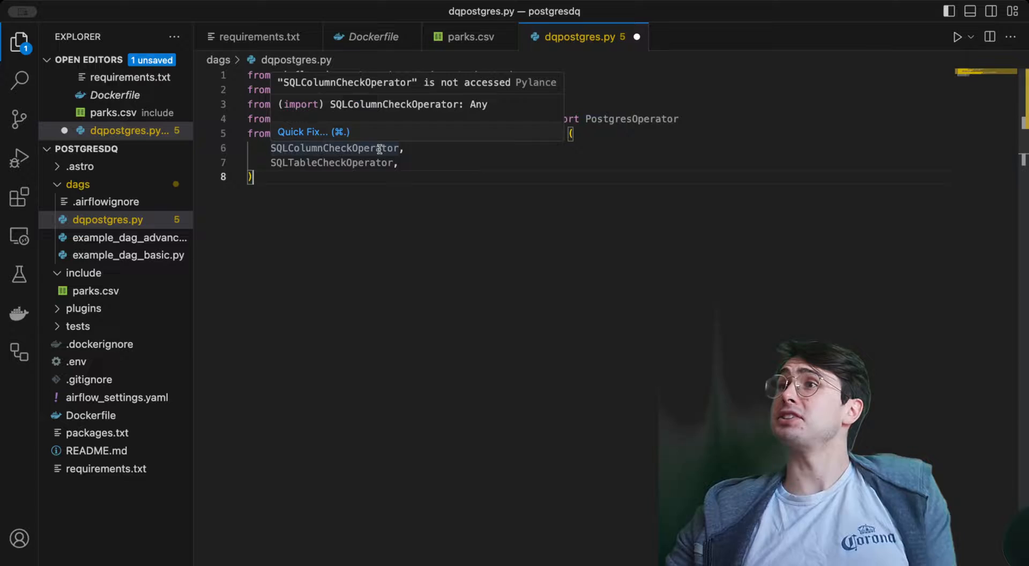
# - Write the Airflow imports: dag decorators, chain, datetime, PostgresOperator and SQL check operators
pyautogui.click(414, 177)
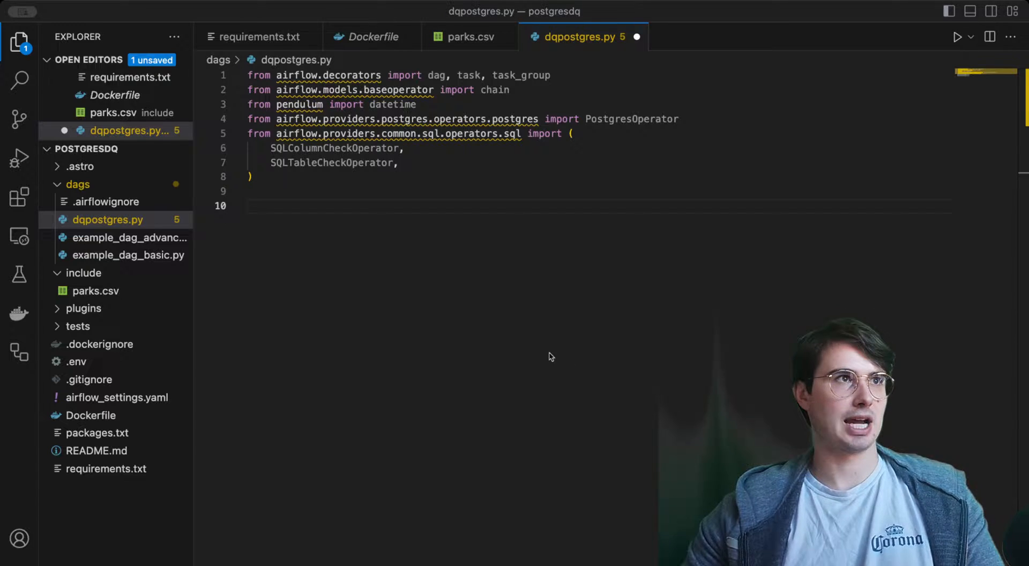
# - Define POSTGRES_CONN_ID = "postgres_default" and the table and schema constants
pyautogui.write('POSTGRES_CONN_ID = "postgres_default"')
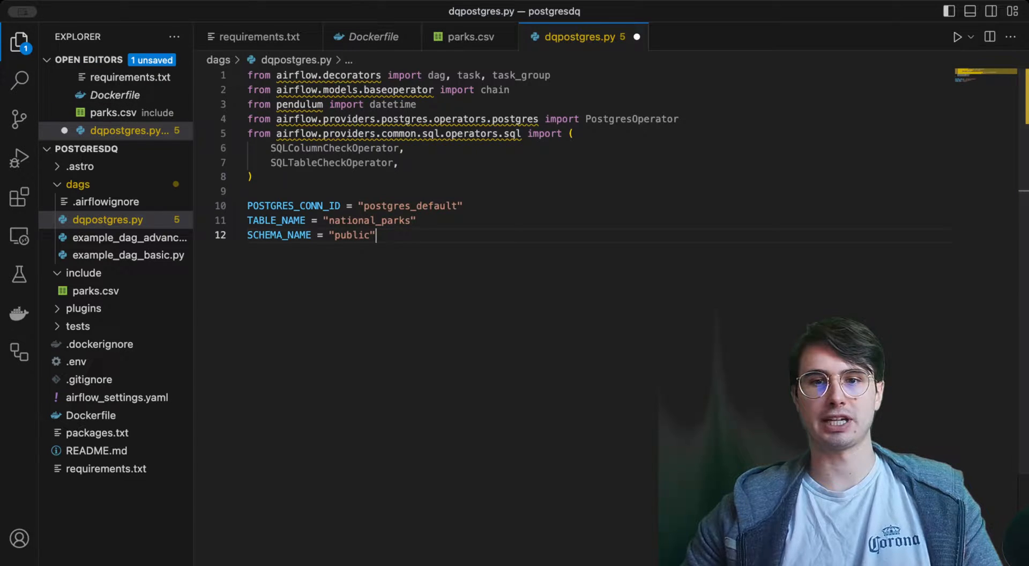
pyautogui.moveTo(324, 197)
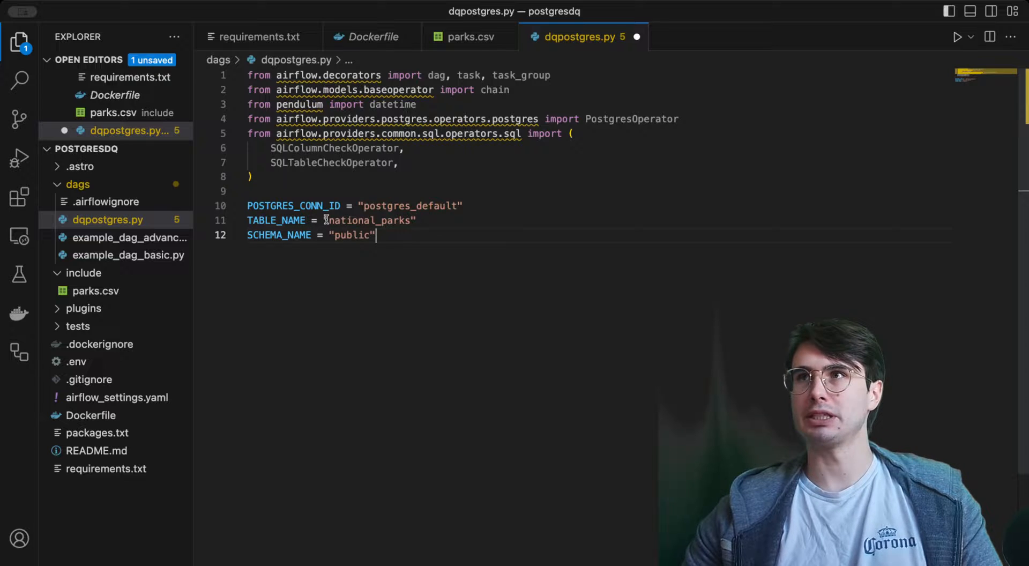
pyautogui.moveTo(351, 262)
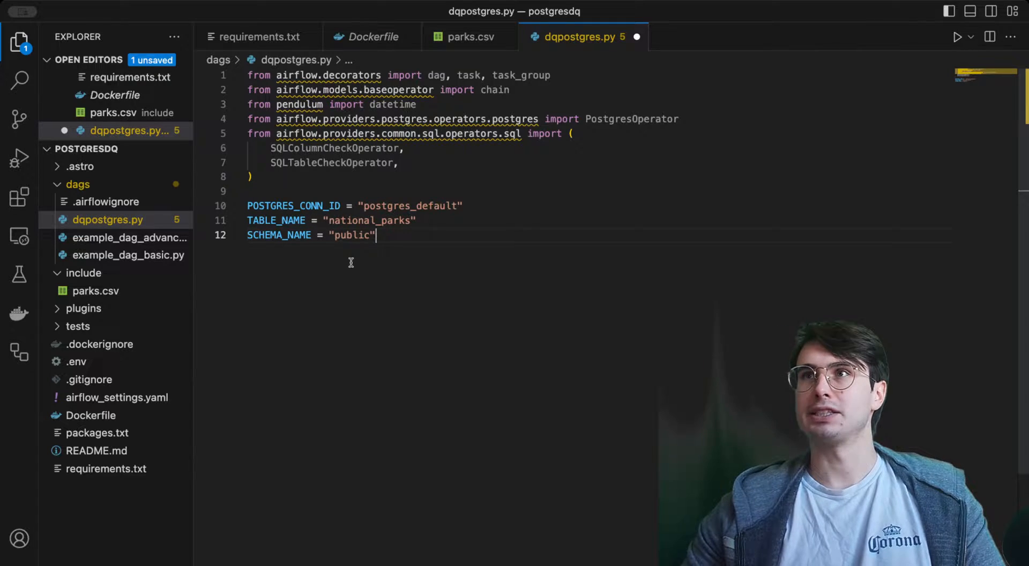
pyautogui.press('Enter')
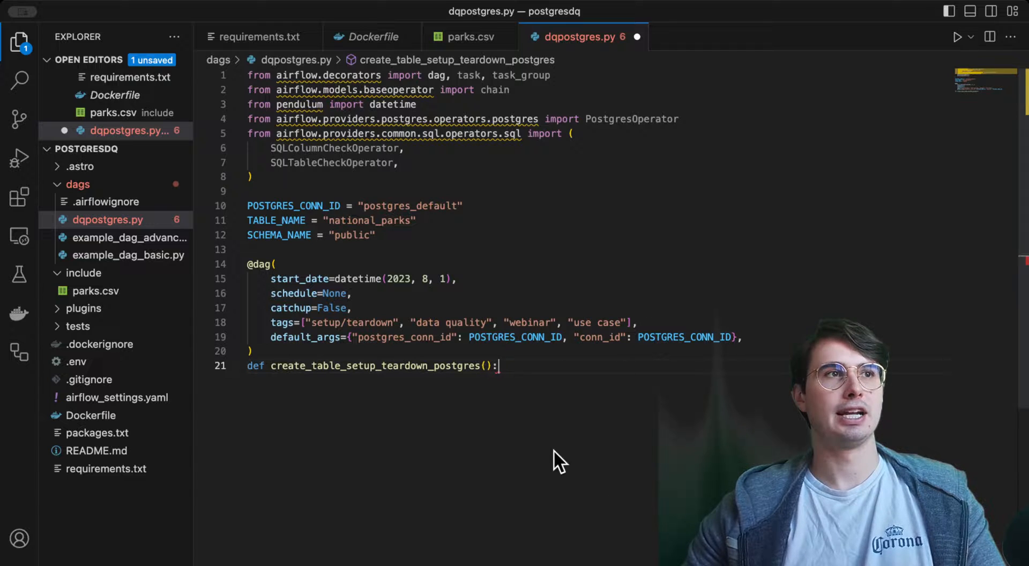
pyautogui.scroll(-3)
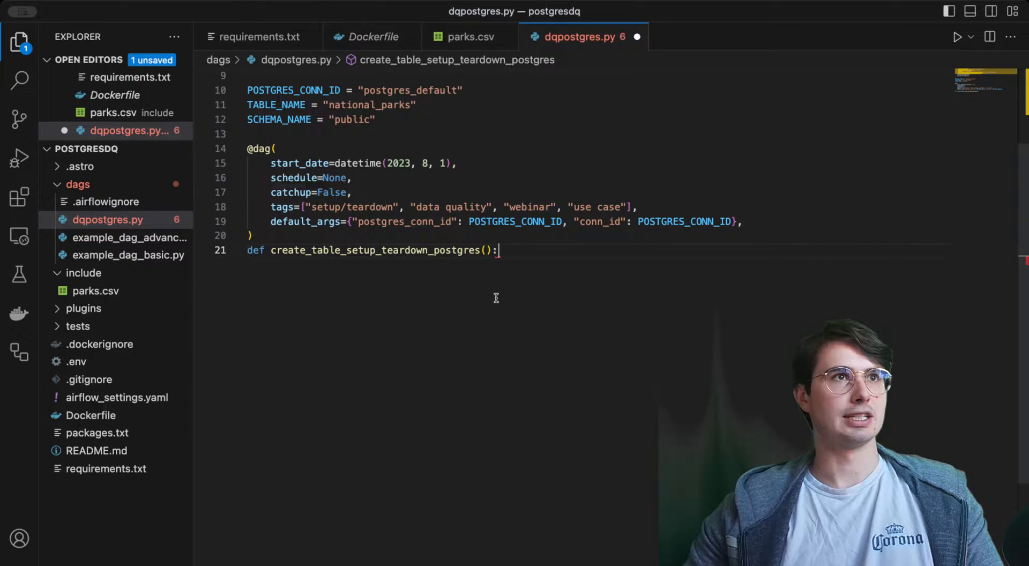
pyautogui.press('Enter')
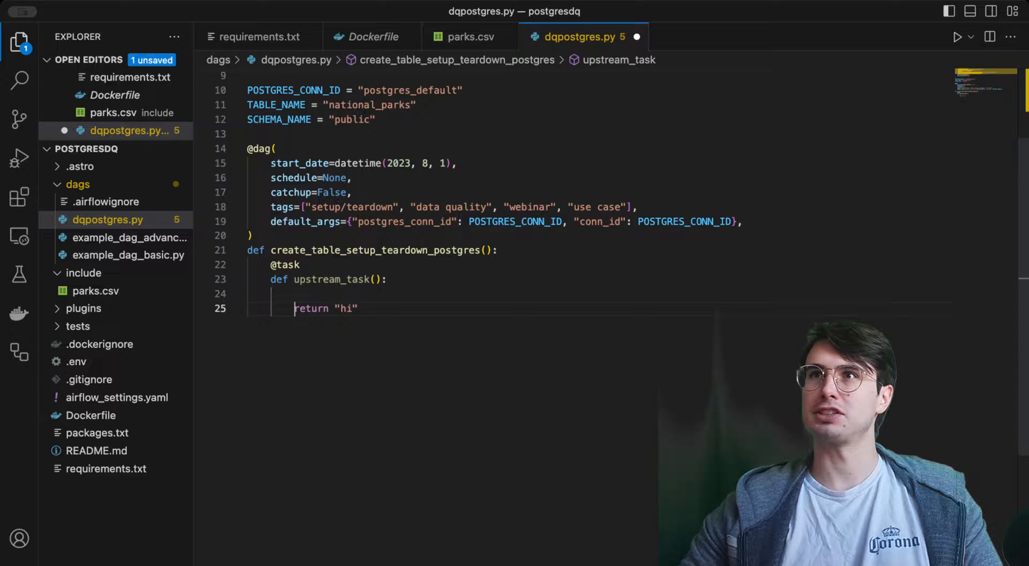
pyautogui.press('Backspace')
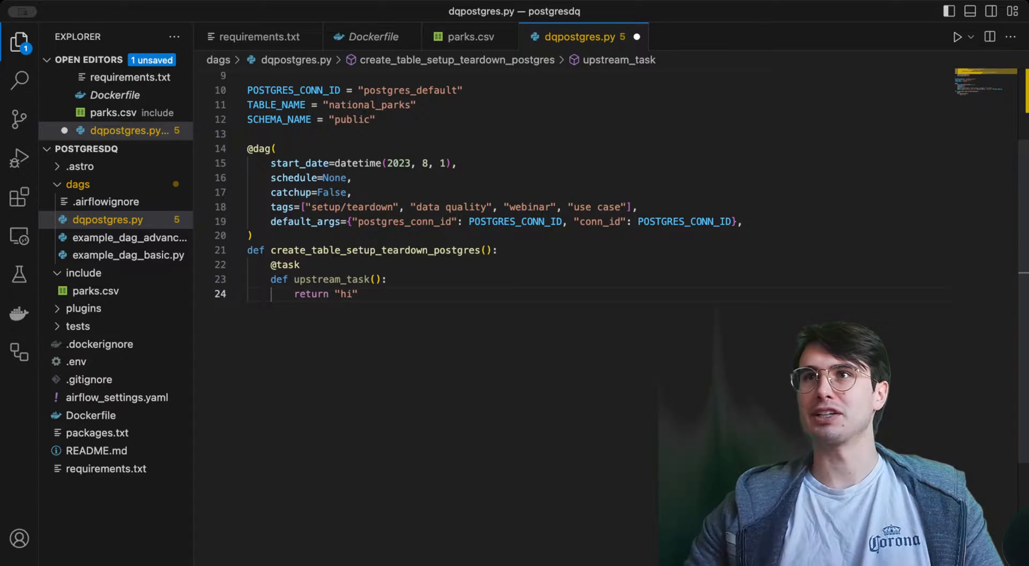
pyautogui.press('Enter')
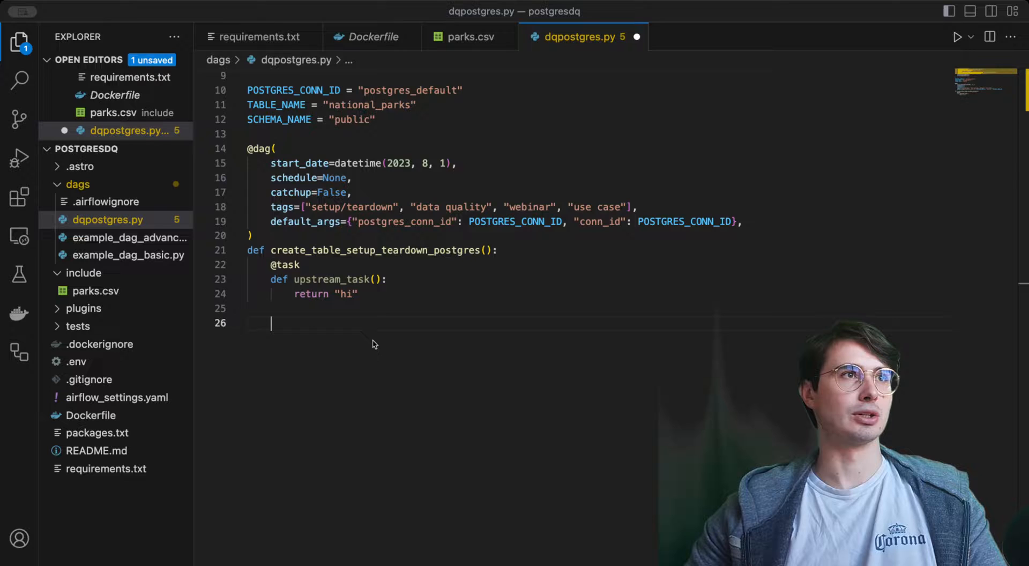
# - Add a create_table task group with create_tmp creating the {TABLE_NAME}_tmp table with six park columns
pyautogui.write('@task_group')
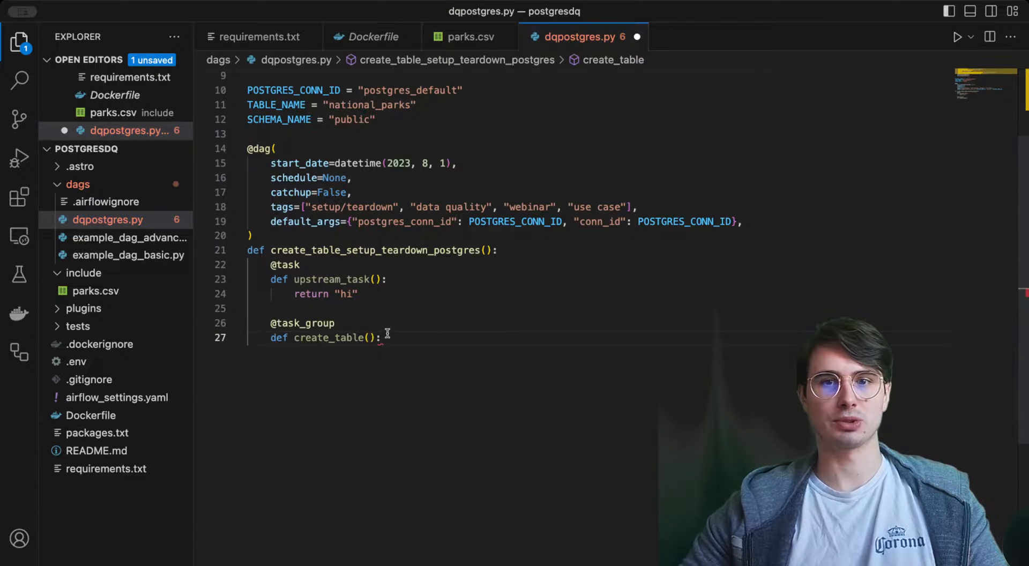
pyautogui.press('Enter')
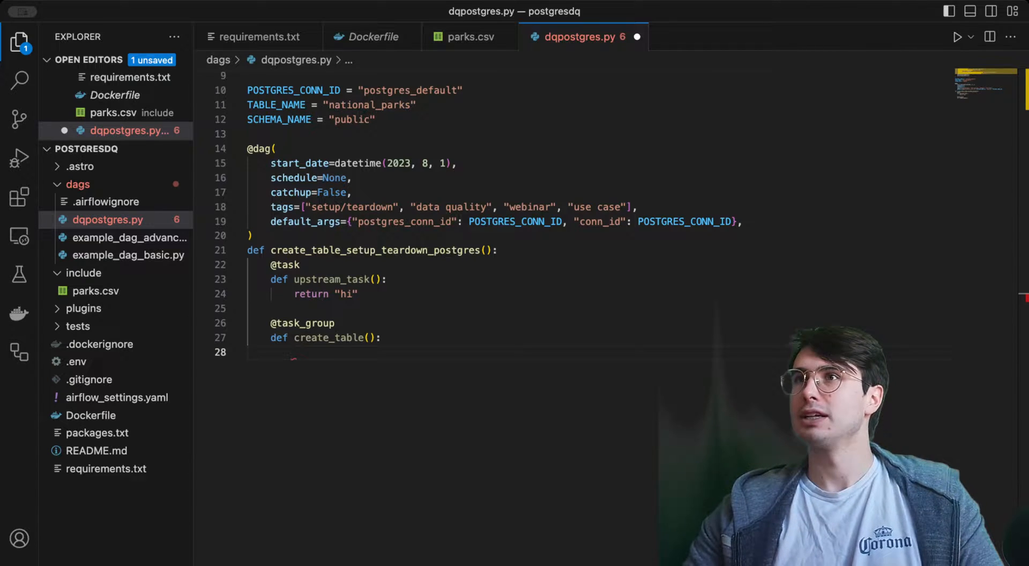
pyautogui.scroll(-3)
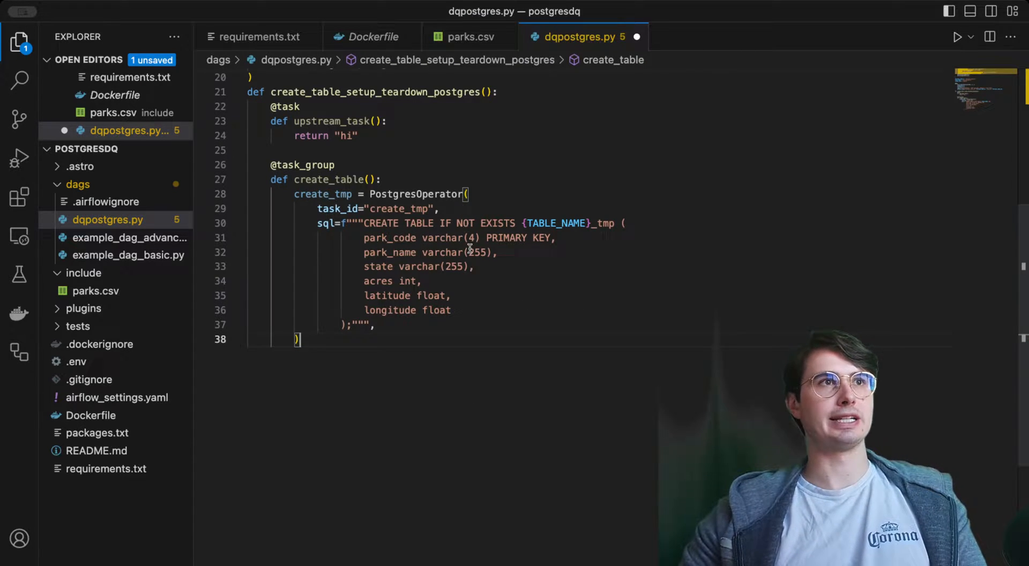
pyautogui.scroll(-3)
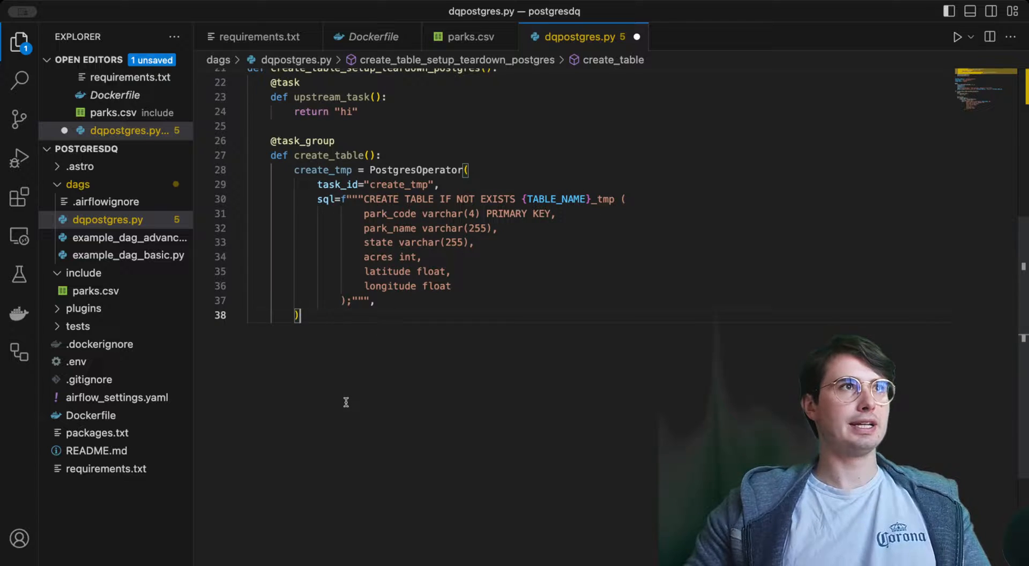
pyautogui.moveTo(392, 402)
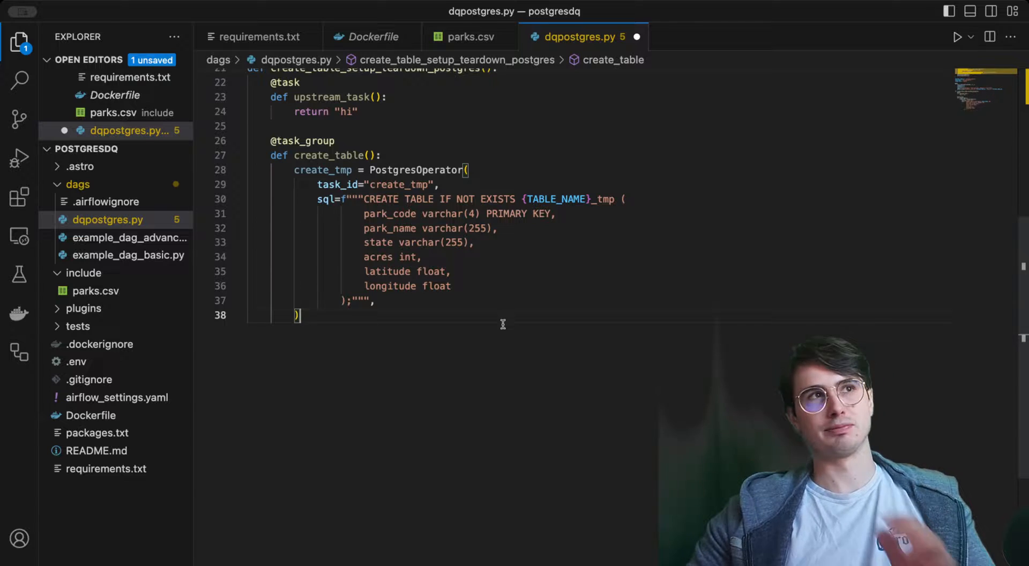
# - Add load_data_into_tmp copying /include/parks.csv with CSV HEADER into the temp table
pyautogui.press('Enter')
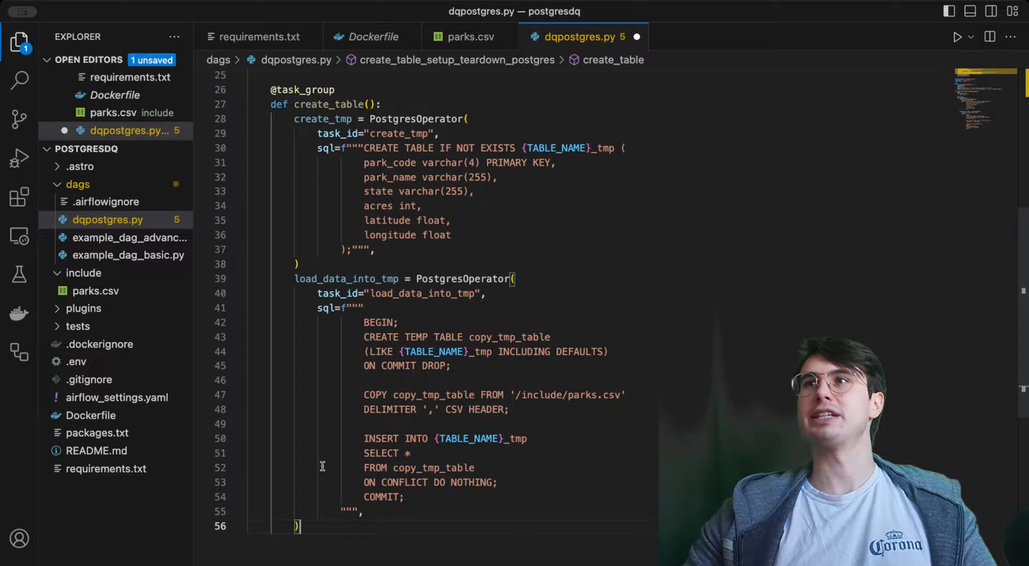
pyautogui.moveTo(606, 304)
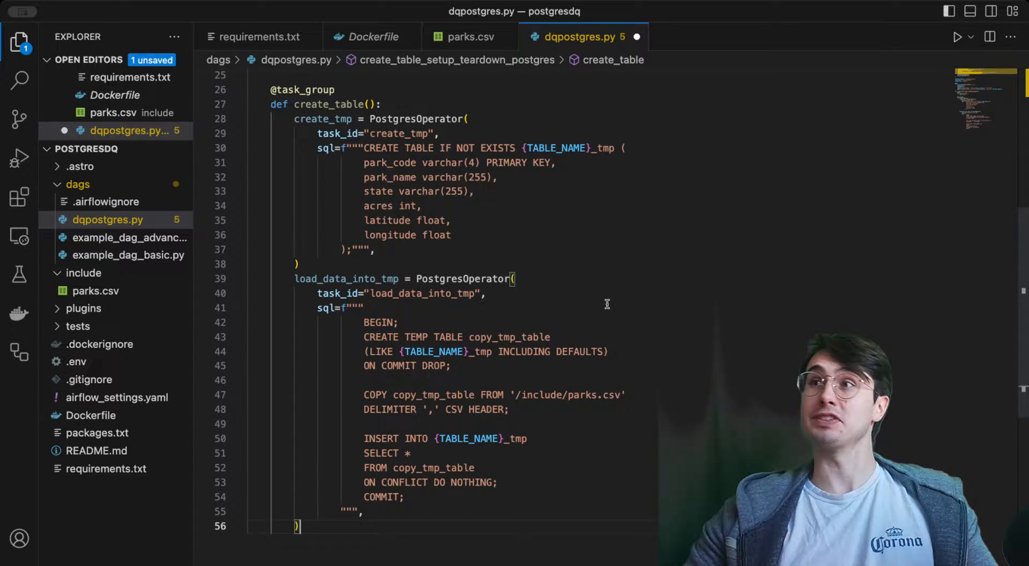
pyautogui.scroll(-3)
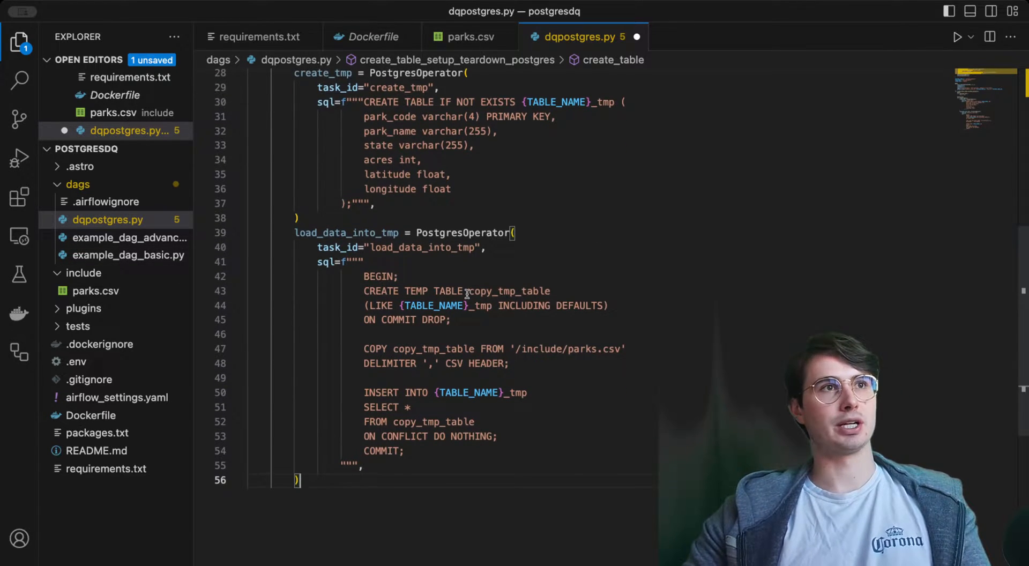
pyautogui.moveTo(434, 305)
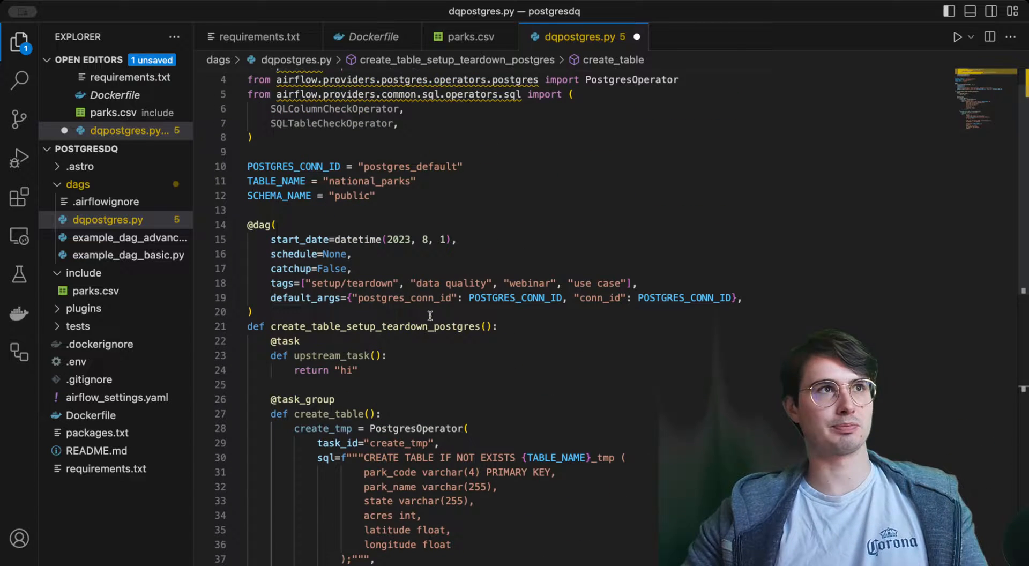
pyautogui.scroll(-3)
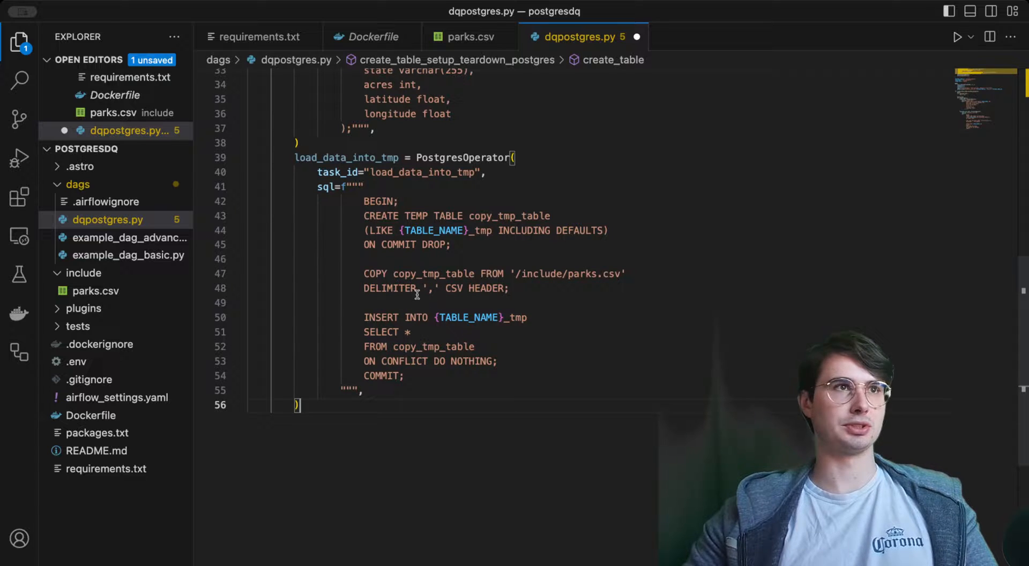
pyautogui.moveTo(431, 288)
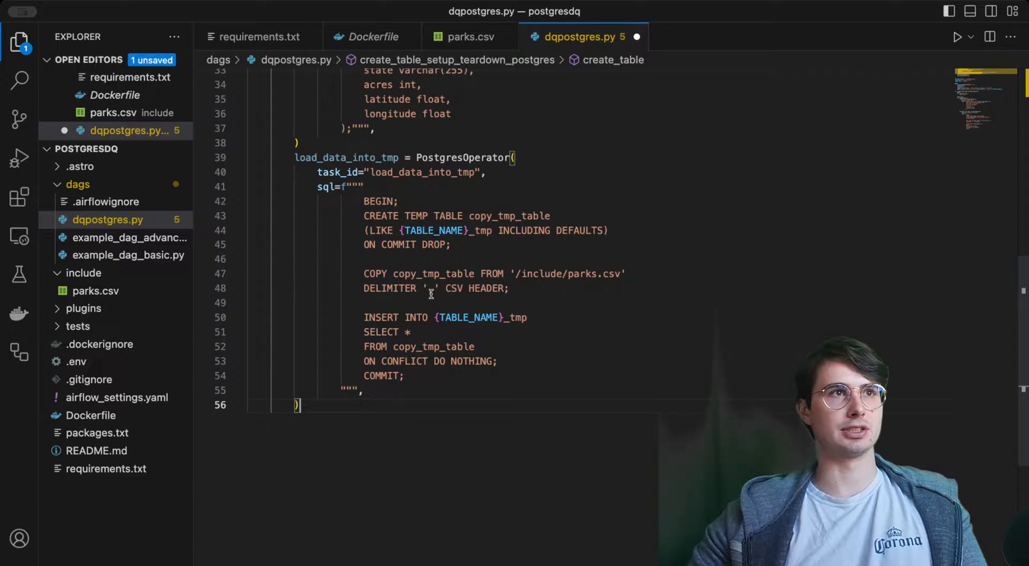
pyautogui.moveTo(469, 317)
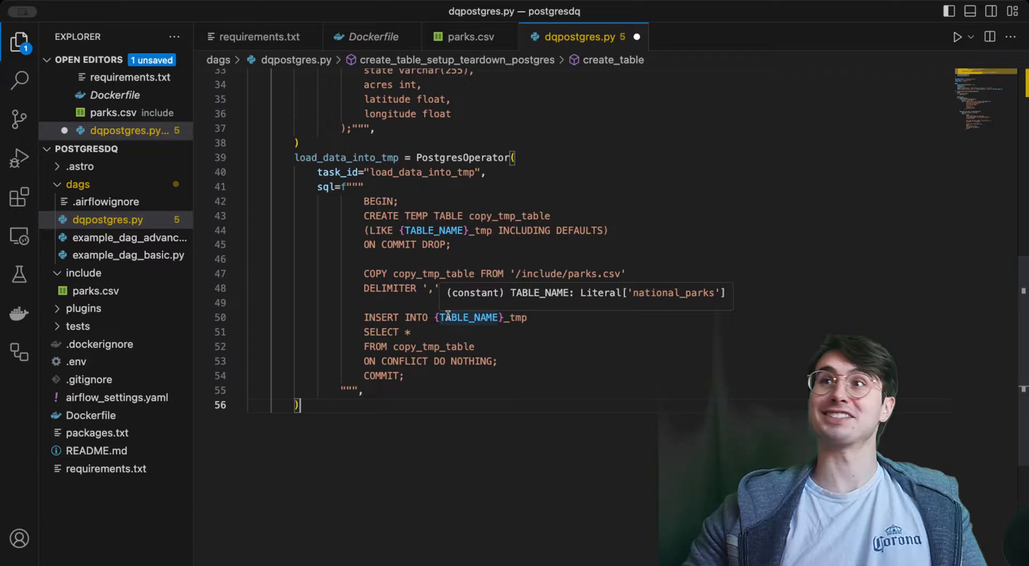
pyautogui.write('CSV HEADER;')
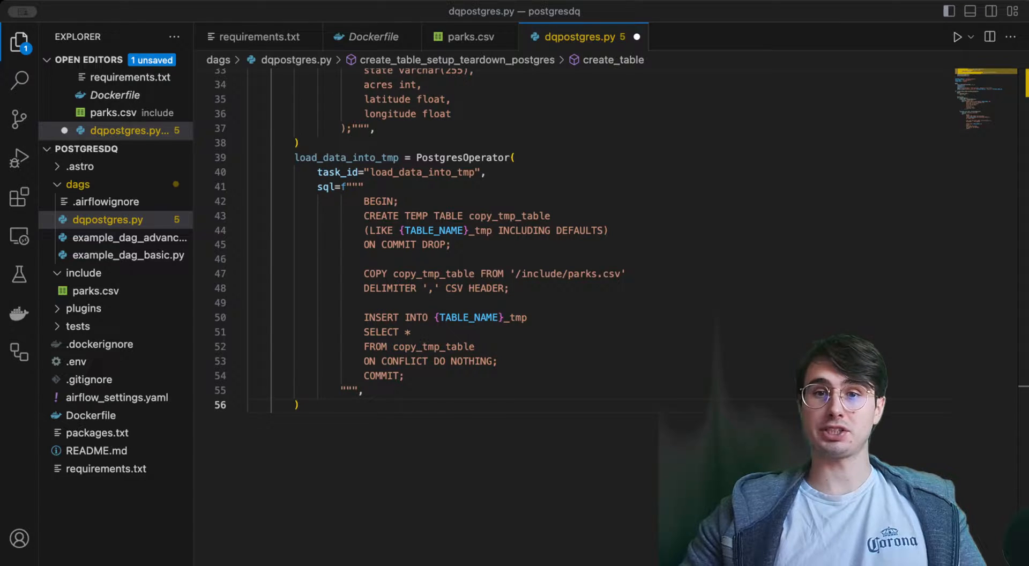
pyautogui.moveTo(403, 419)
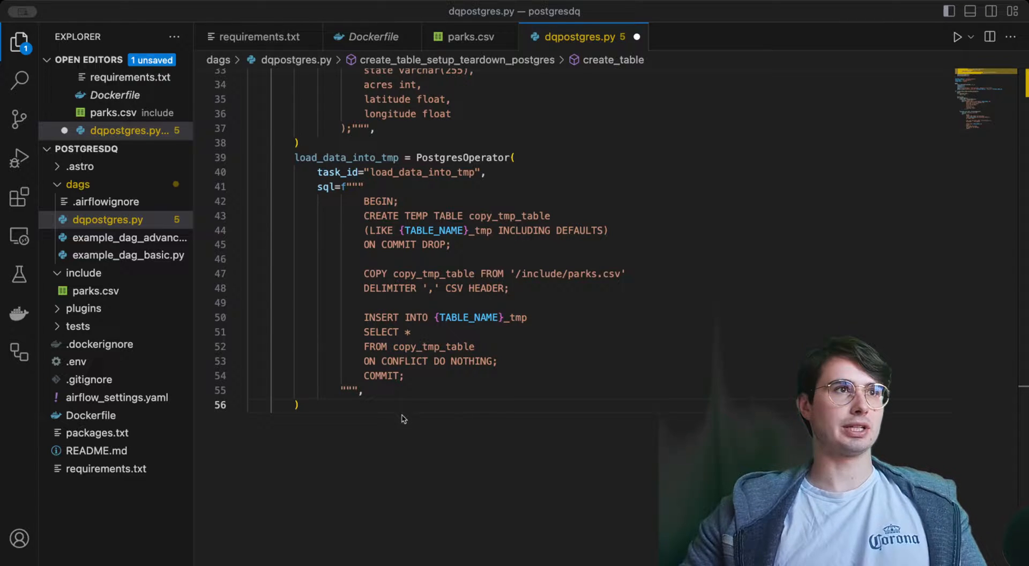
pyautogui.press('Enter')
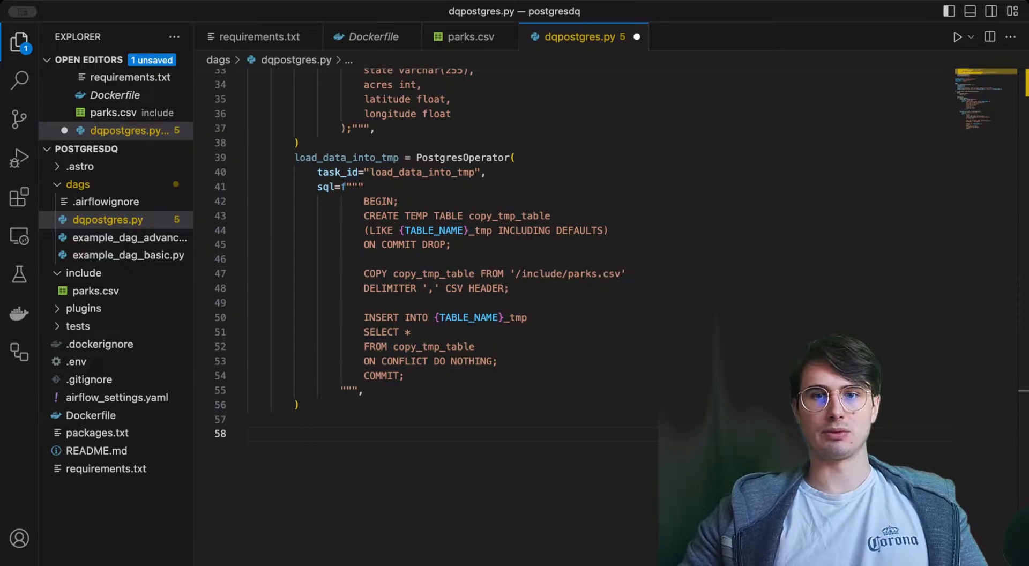
# - Add a test_tmp group: test_cols checks acres has no nulls, test_table checks row count exceeds 30
pyautogui.click(294, 434)
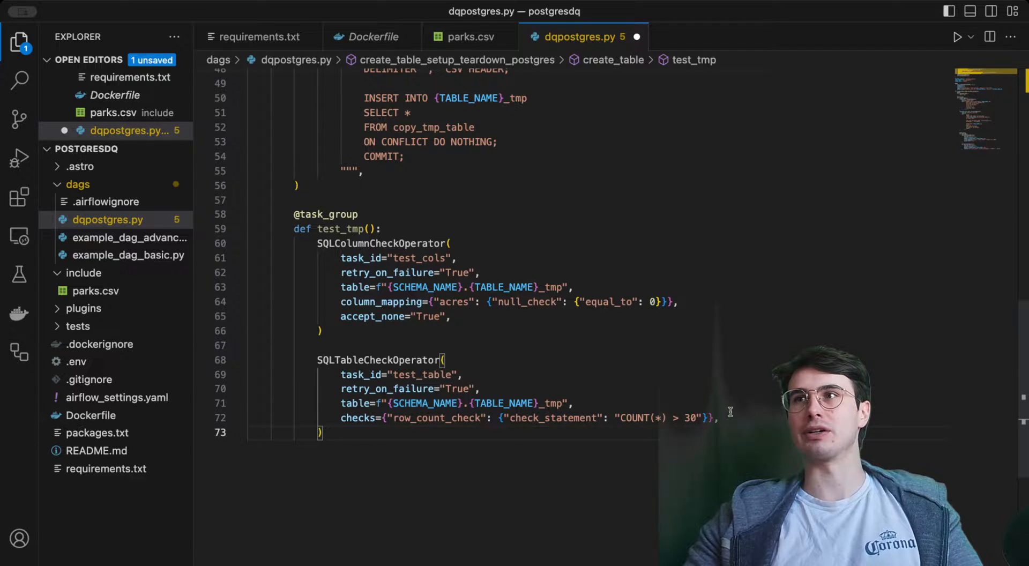
pyautogui.moveTo(576, 413)
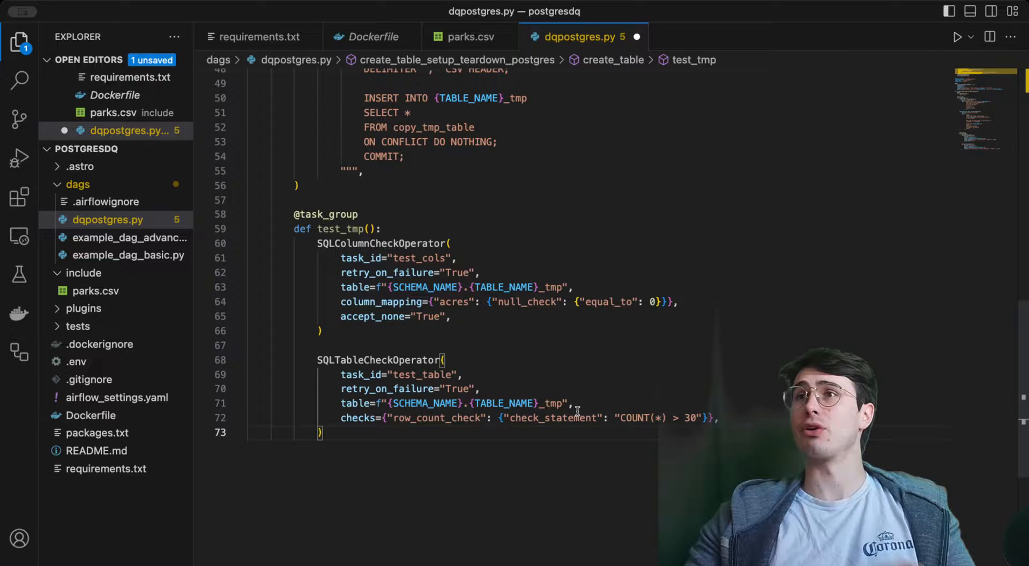
pyautogui.press('Enter')
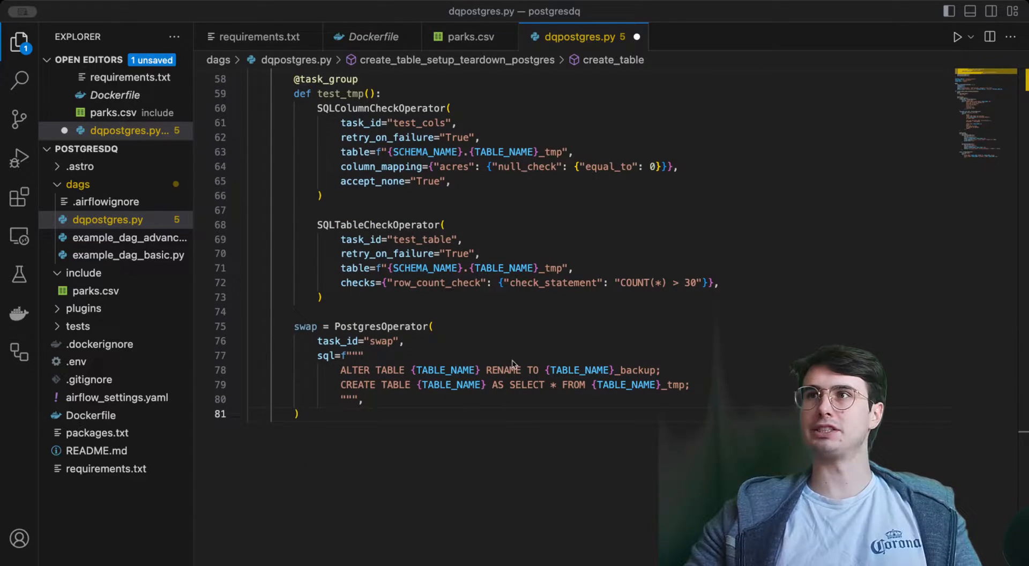
pyautogui.moveTo(585, 419)
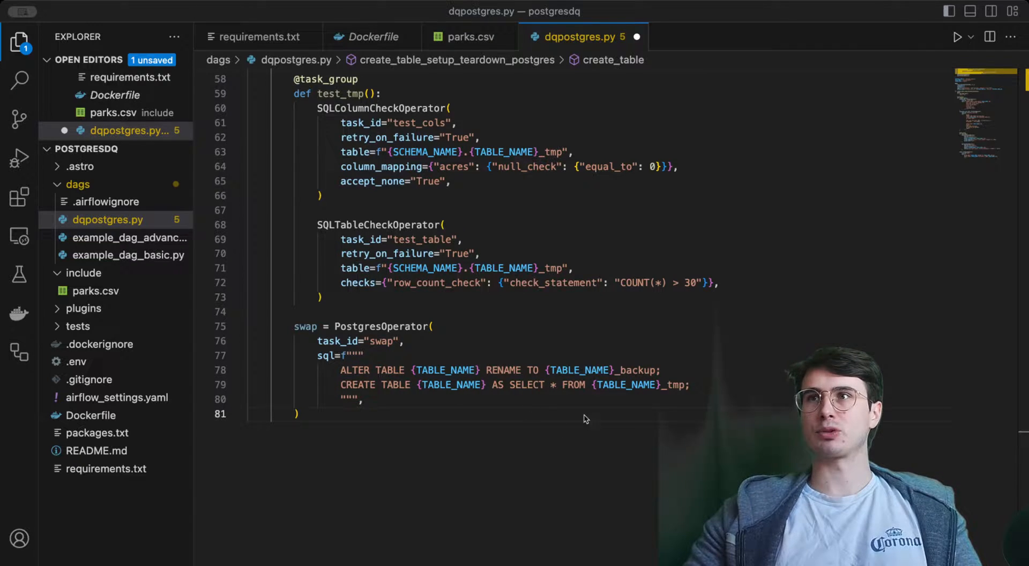
pyautogui.moveTo(522, 458)
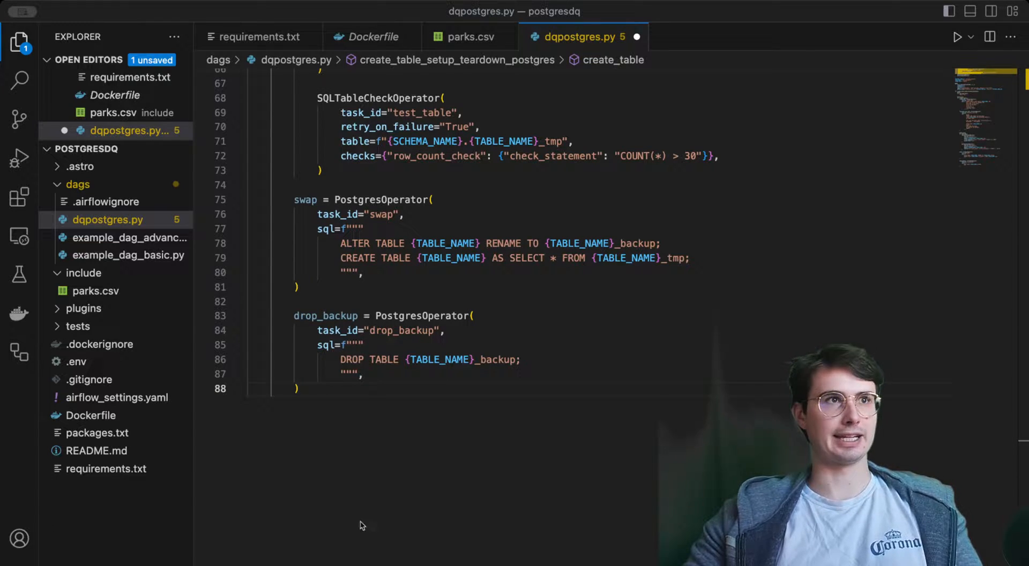
pyautogui.write('@task_group')
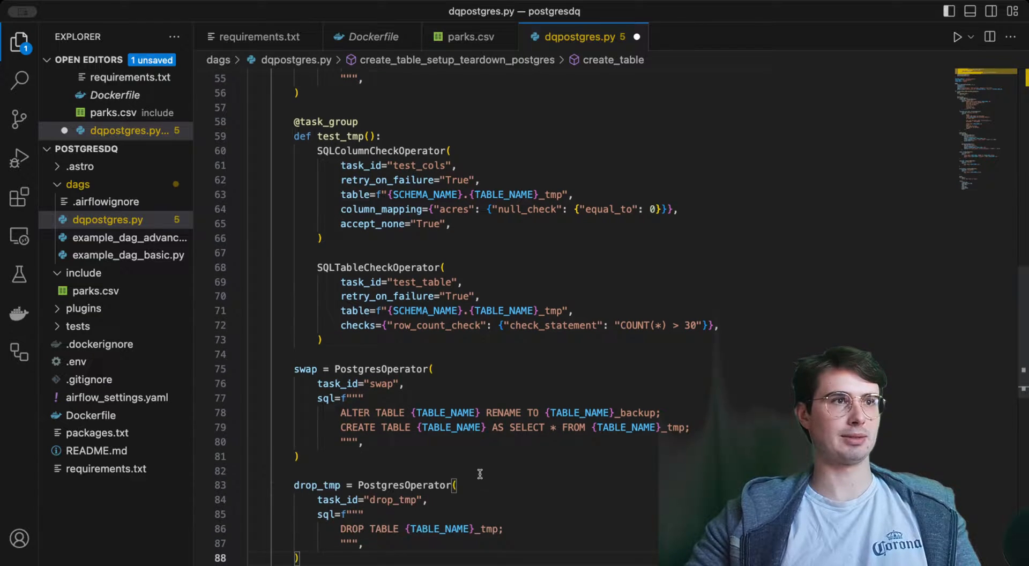
pyautogui.scroll(-3)
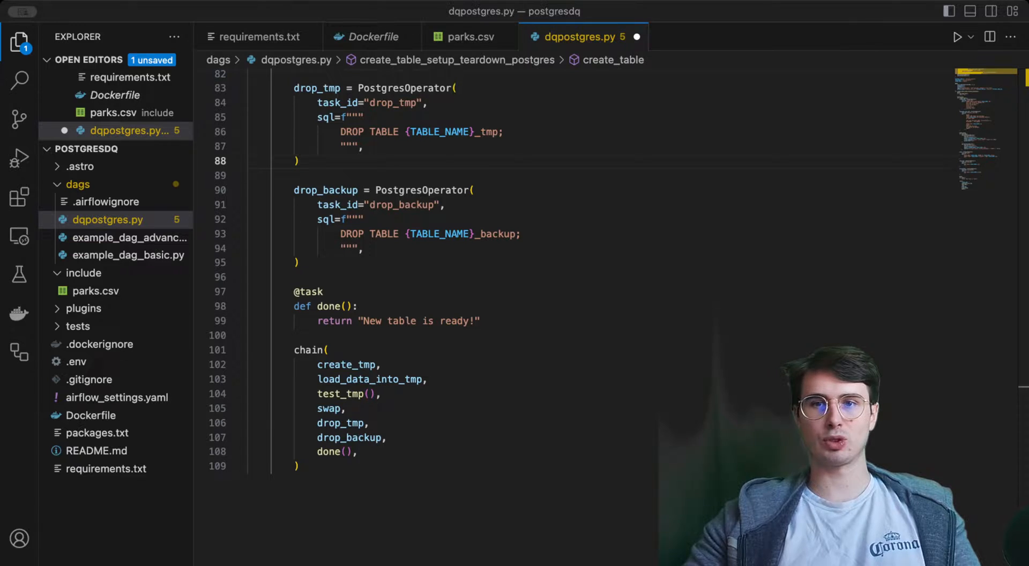
pyautogui.moveTo(505, 373)
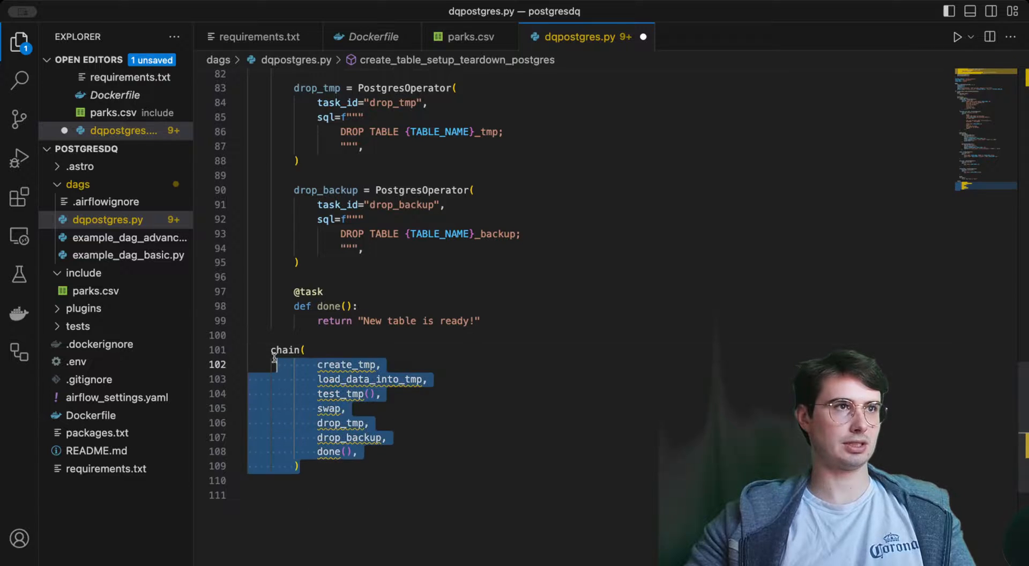
# - Fix the indentation of the chain(...) call from create_tmp to done()
pyautogui.press('Delete')
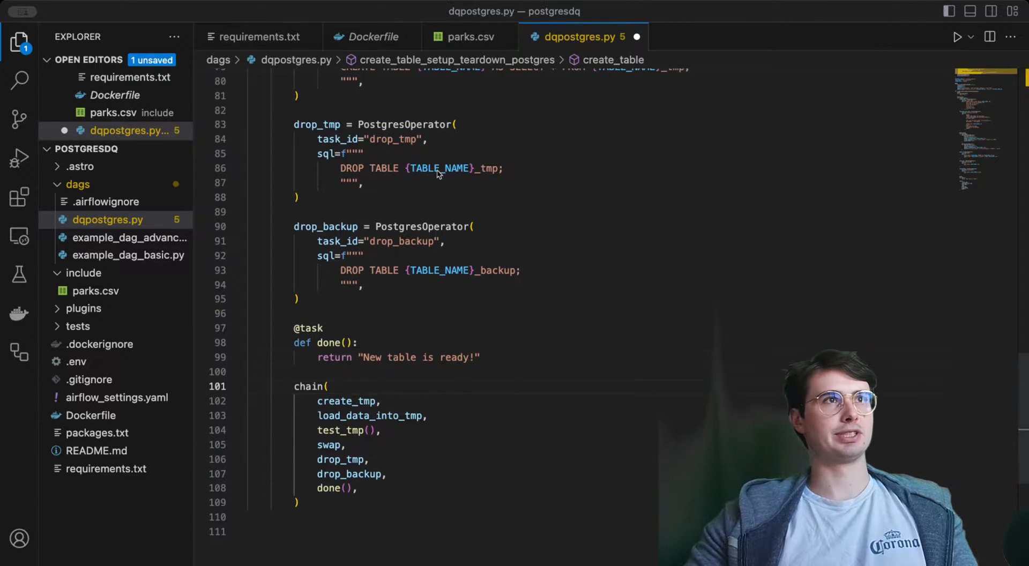
pyautogui.scroll(-3)
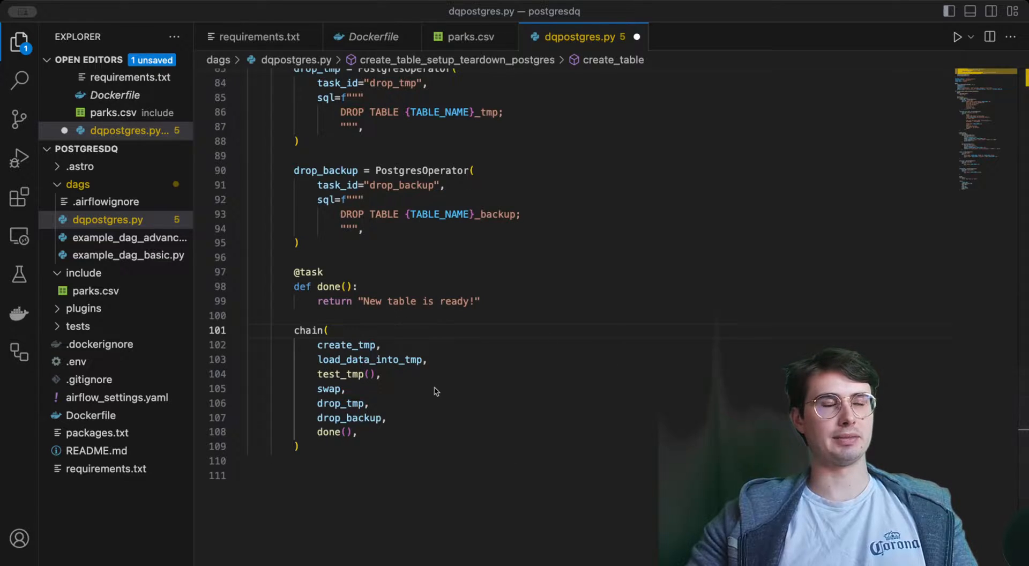
pyautogui.scroll(-3)
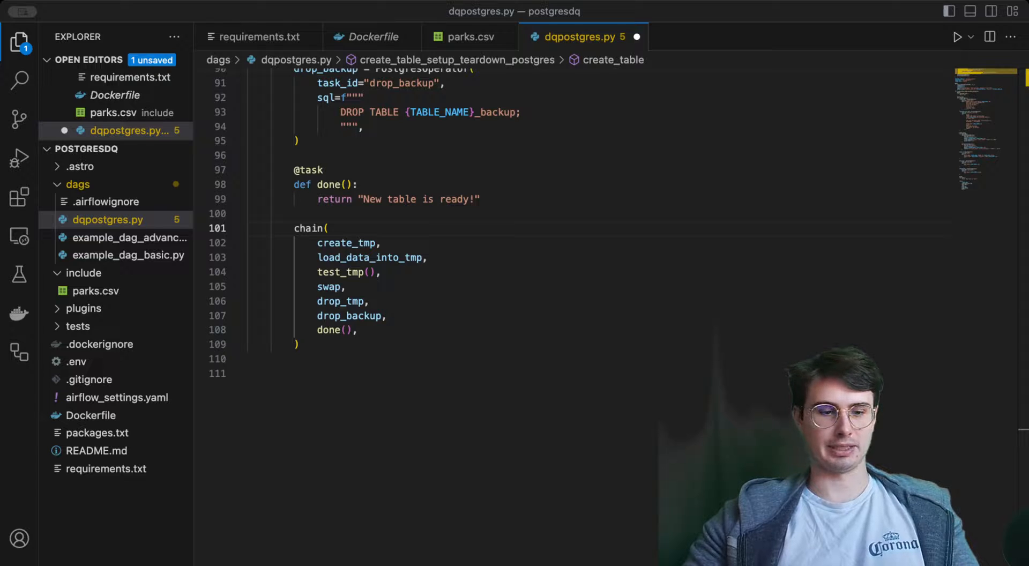
# - Make drop_tmp a teardown for create_tmp and load_data_into_tmp, and drop_backup for swap
pyautogui.write('drop_tmp.as_teardown(setups=[create_tmp, load_data_into_tmp])')
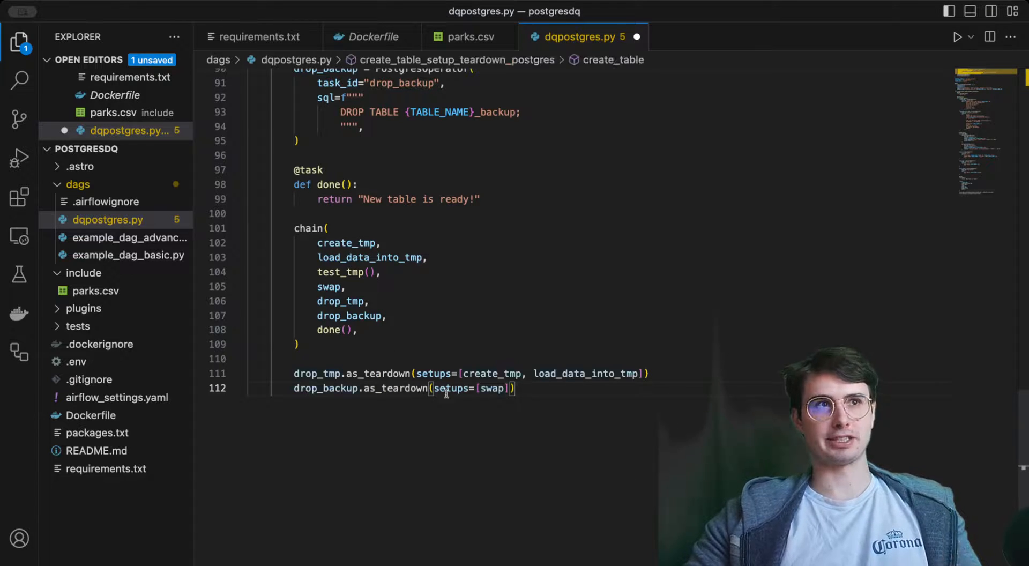
pyautogui.moveTo(491, 390)
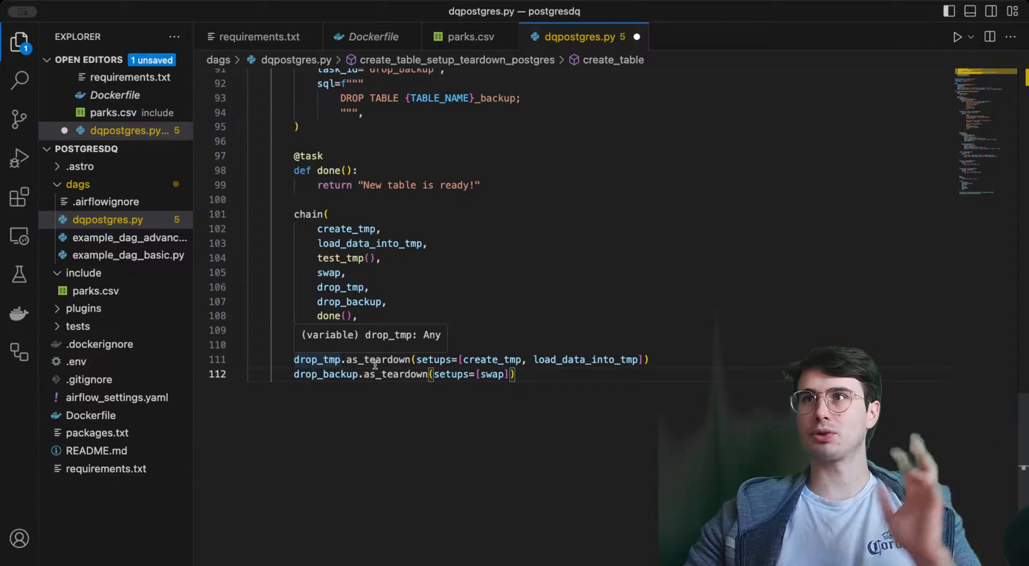
pyautogui.moveTo(529, 421)
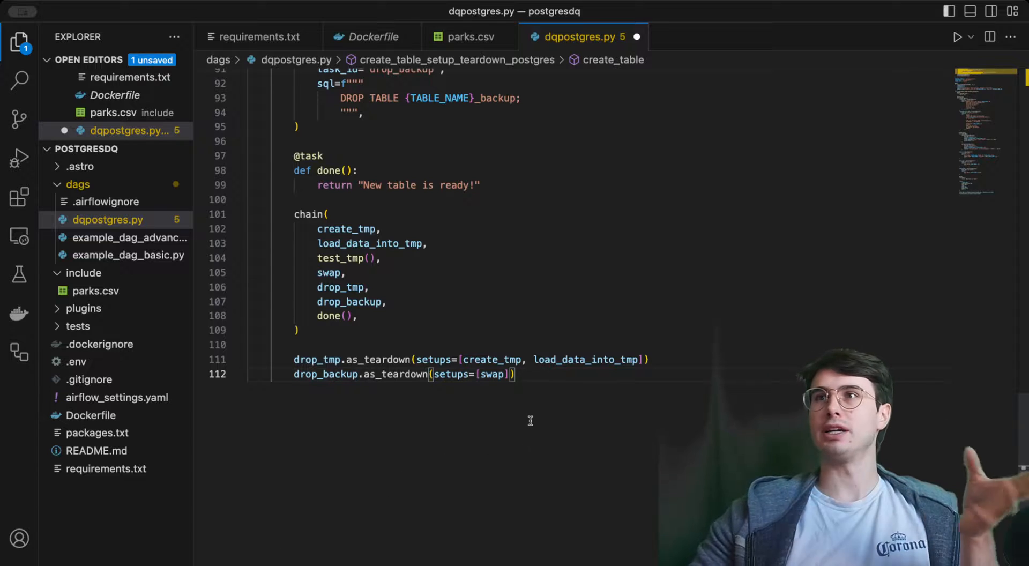
pyautogui.moveTo(504, 359)
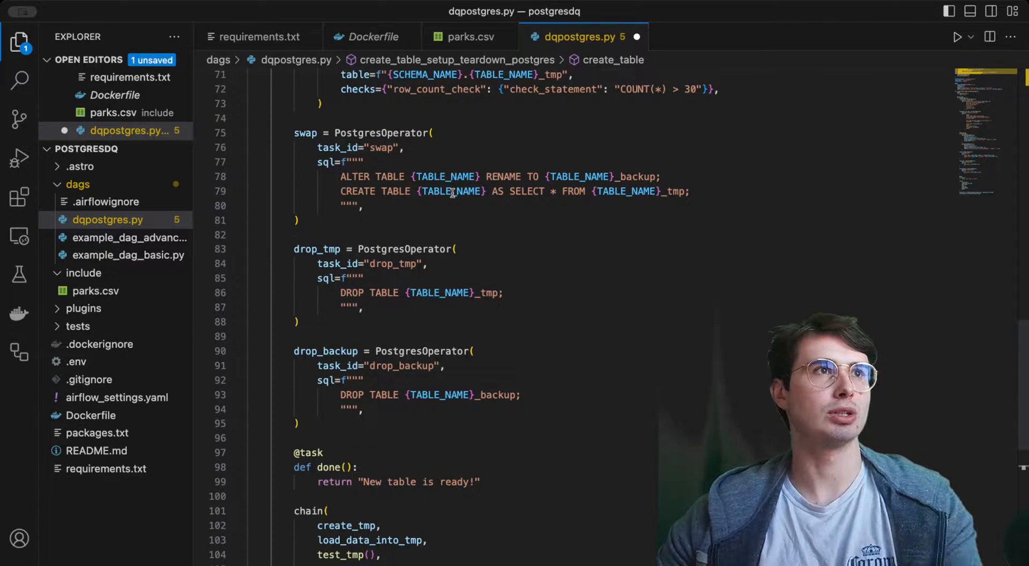
pyautogui.moveTo(450, 192)
pyautogui.write('drop_backup.as_teardown(setups=[swap])')
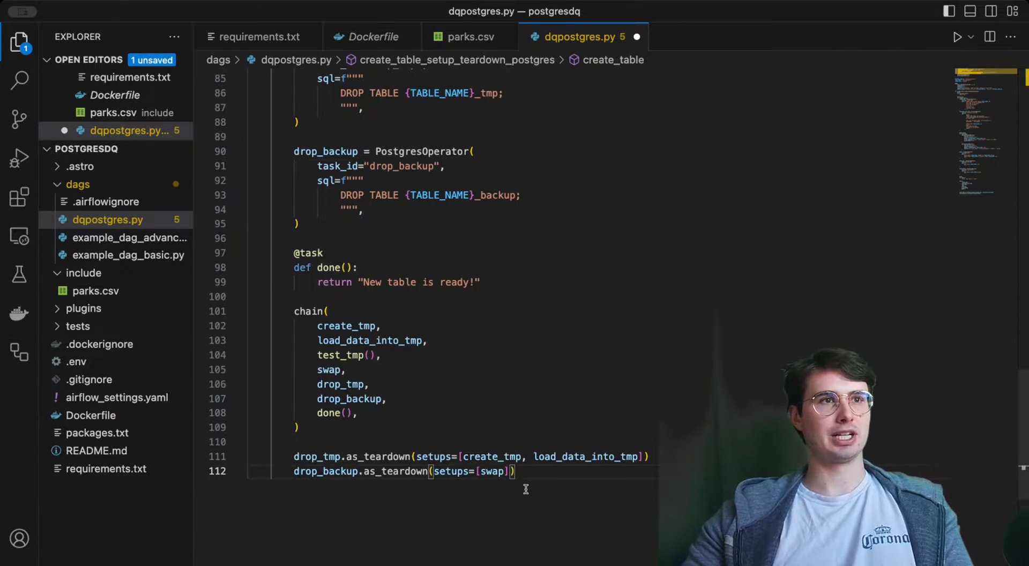
pyautogui.scroll(-3)
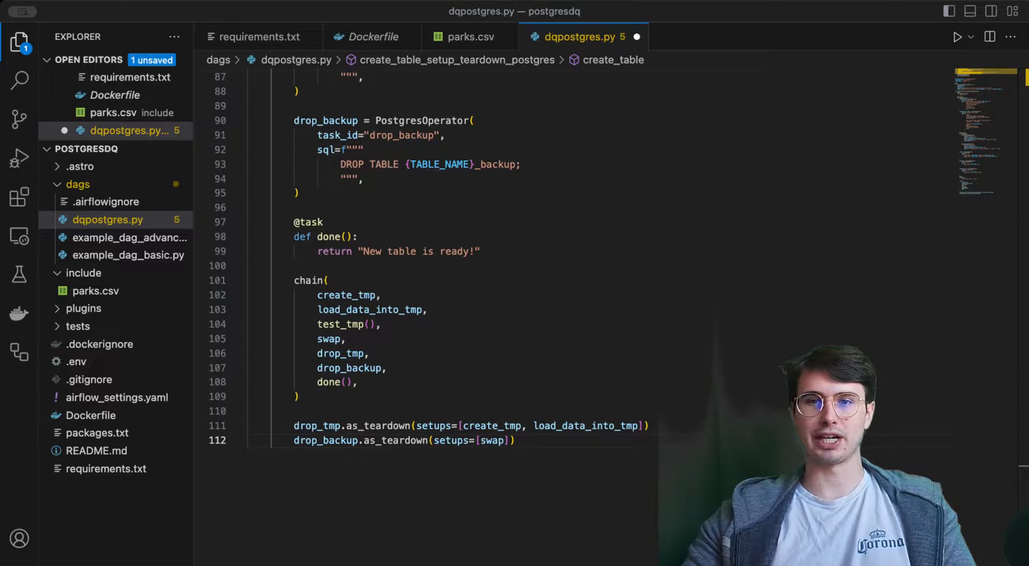
pyautogui.moveTo(429, 312)
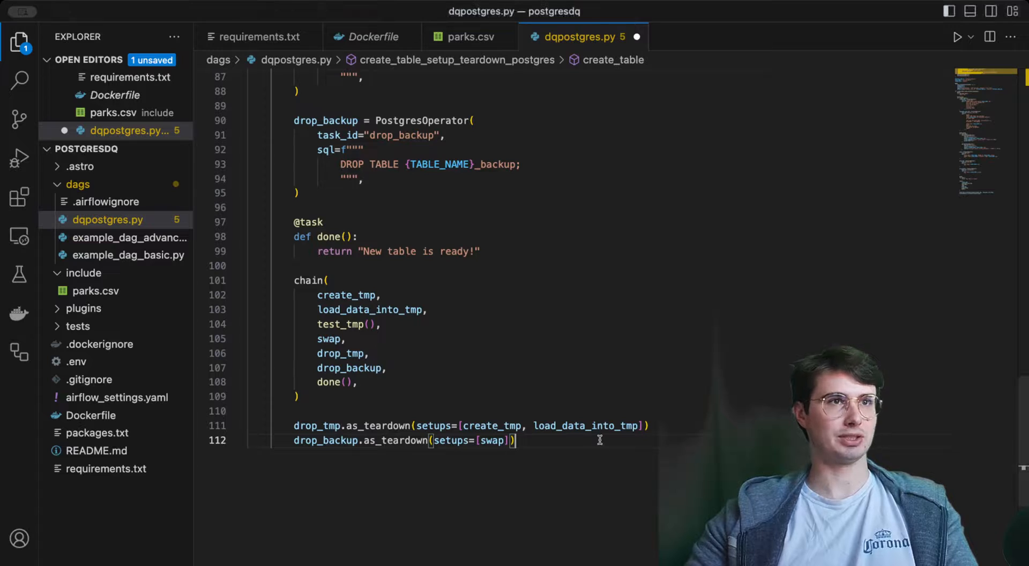
# - Chain swap >> validate() for unique park names and over-50-rows checks, then wrap create_table() between upstream_task and downstream_task
pyautogui.press('Enter')
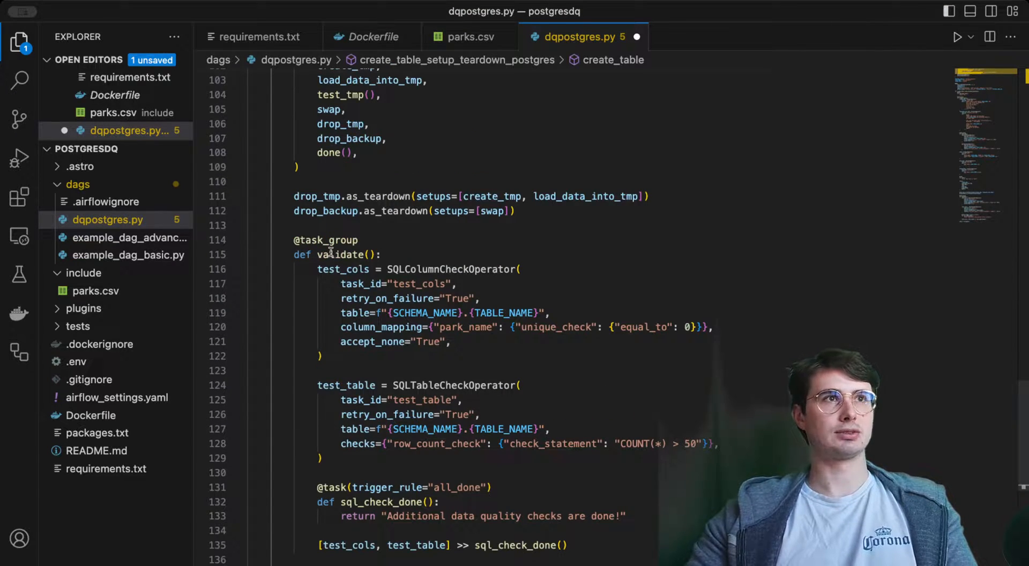
pyautogui.write('swap >> validate()')
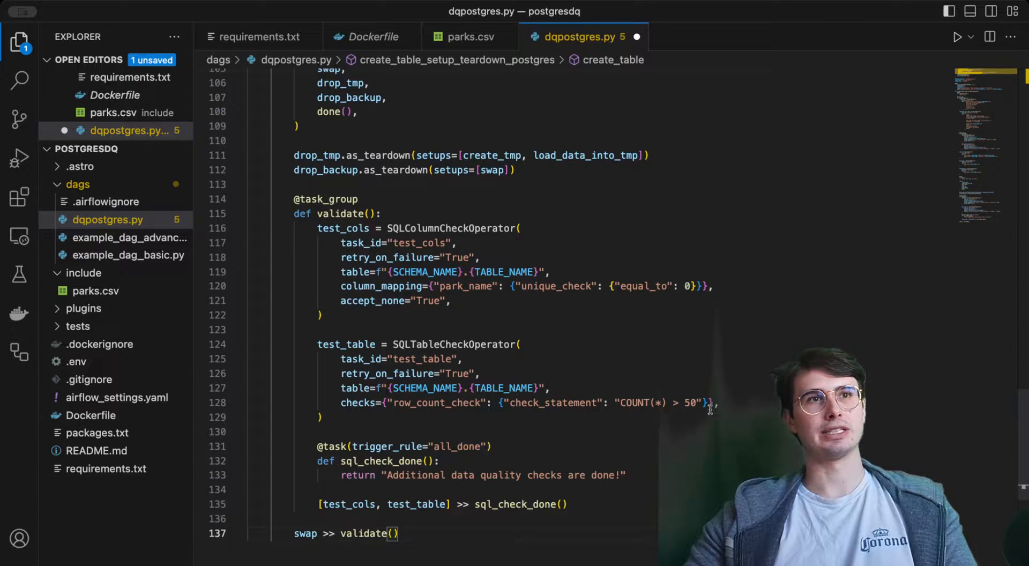
pyautogui.scroll(-3)
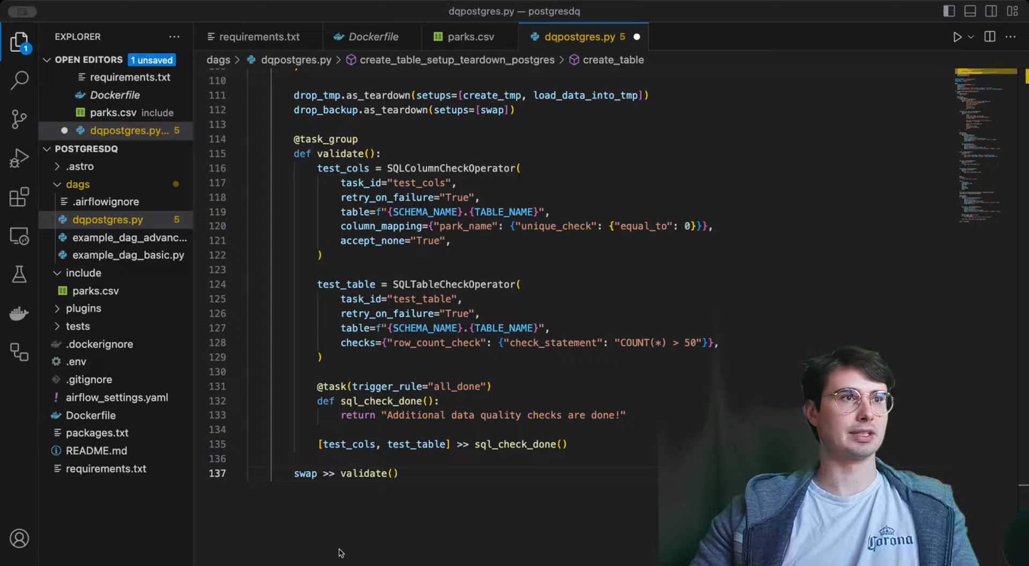
pyautogui.press('Enter')
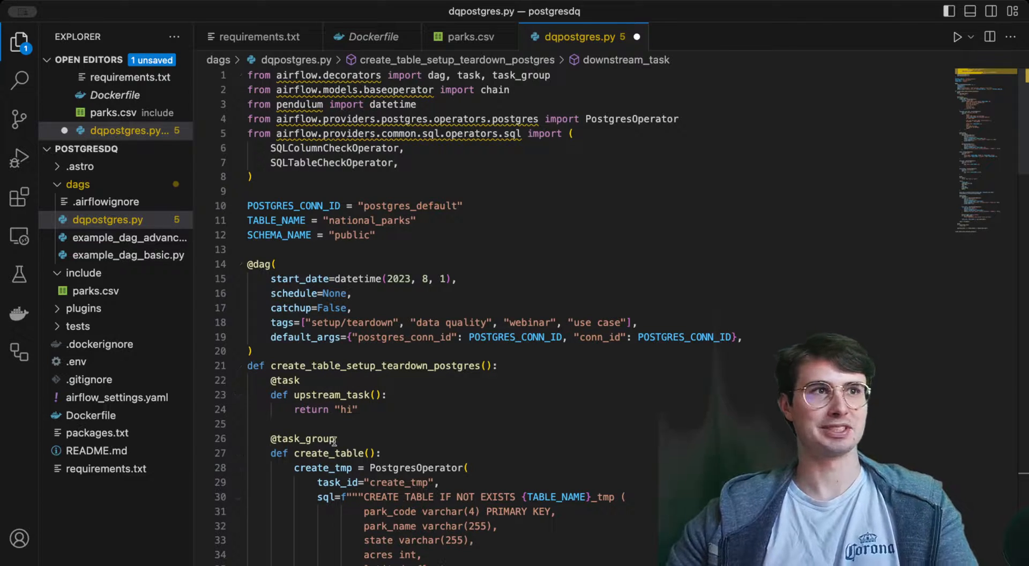
# - Run astro dev start in the integrated terminal to launch the local Airflow environment
pyautogui.scroll(-3)
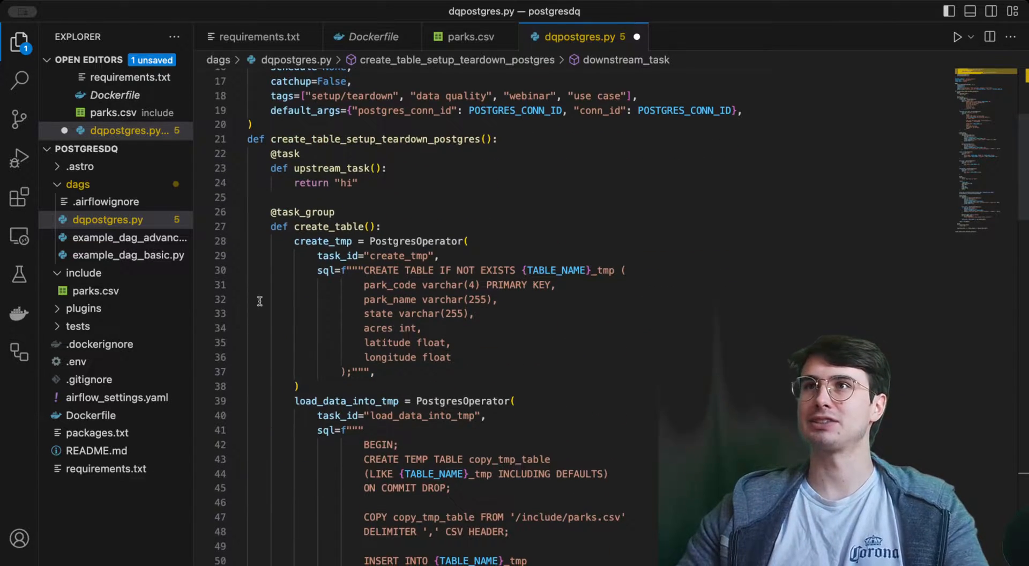
pyautogui.scroll(-3)
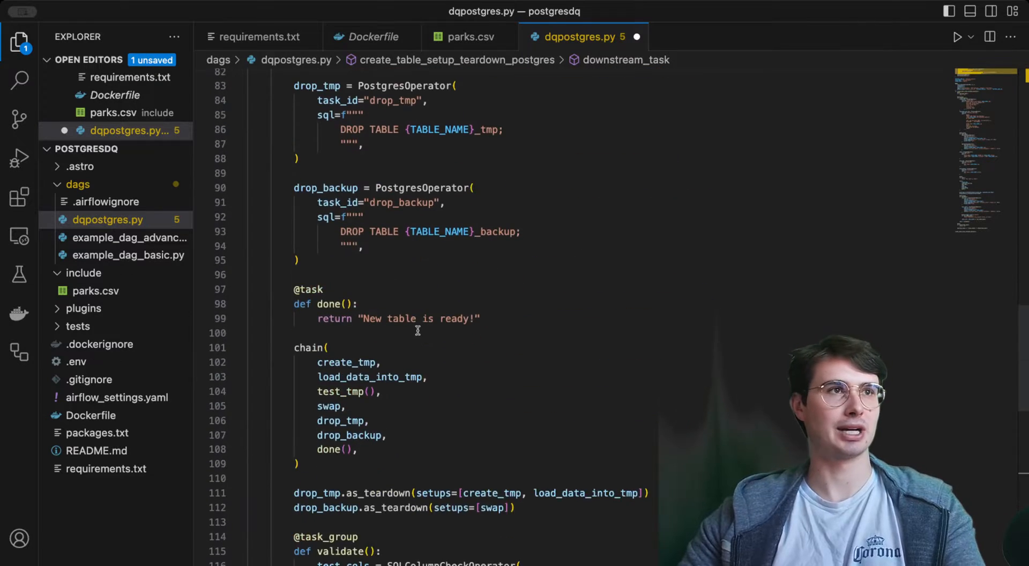
pyautogui.scroll(-3)
pyautogui.write('astro dev')
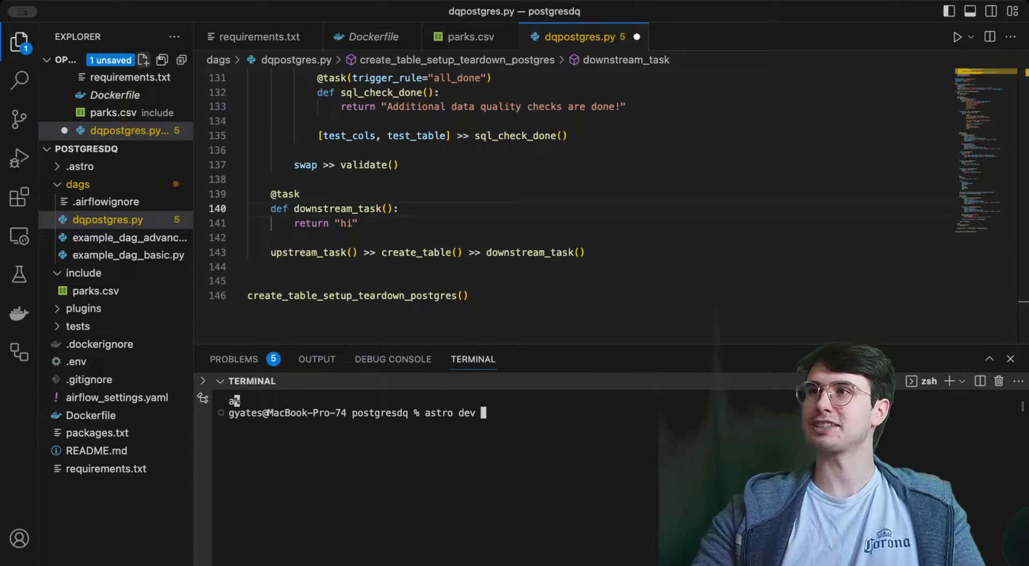
pyautogui.write('star')
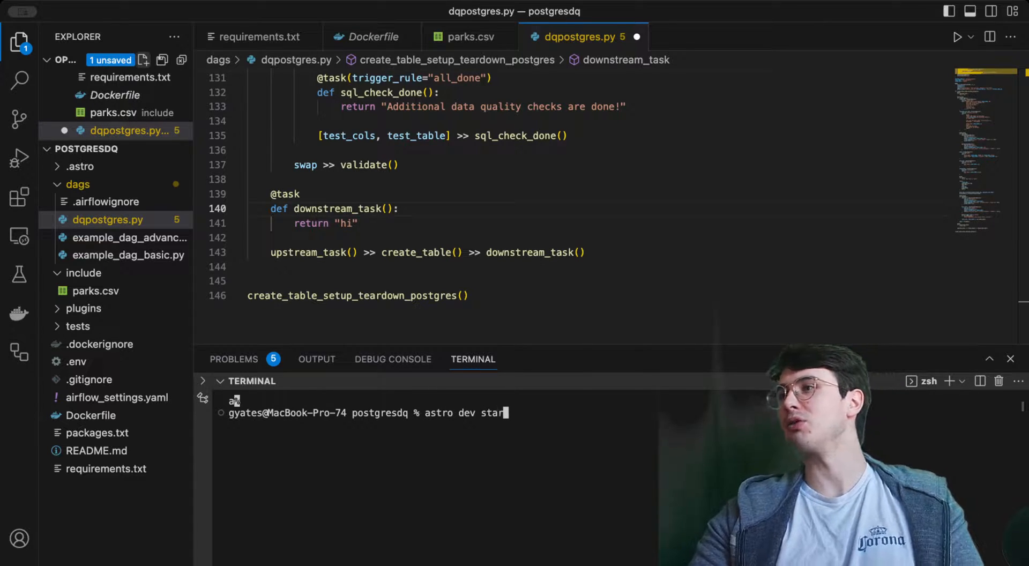
pyautogui.press('Enter')
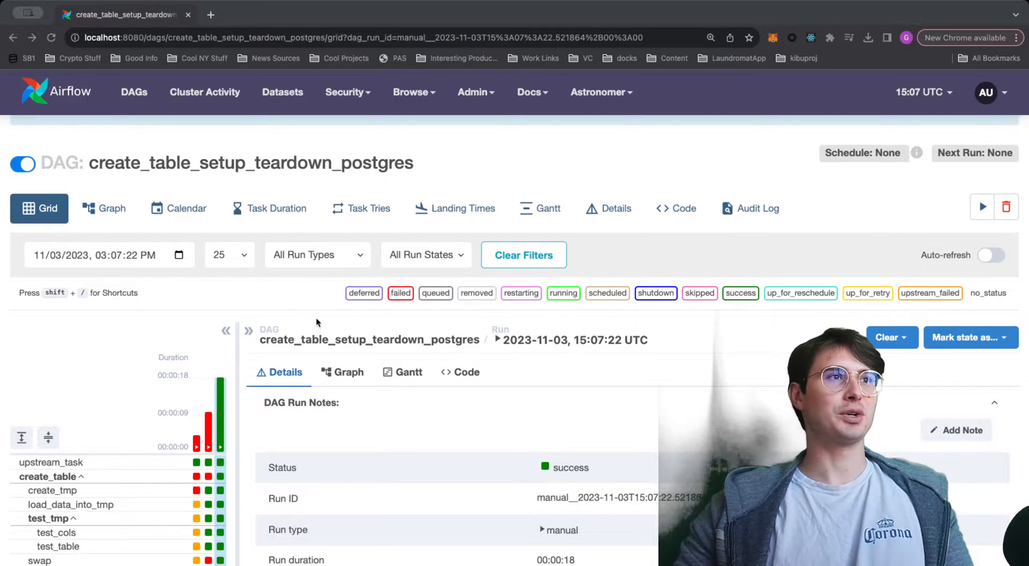
# - Review the create_table_setup_teardown_postgres grid showing the successful manual run and its details
pyautogui.scroll(-3)
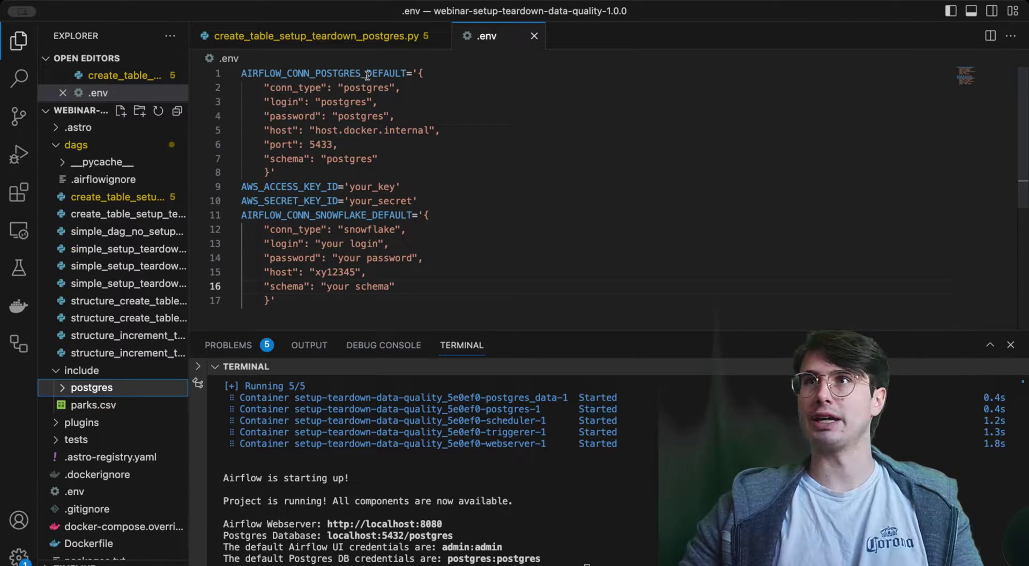
pyautogui.moveTo(349, 164)
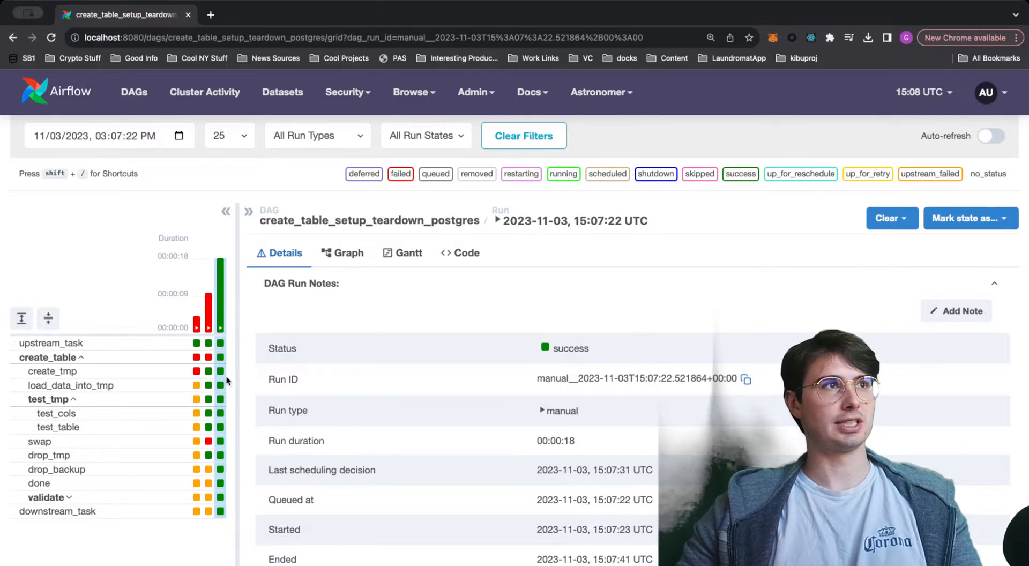
# - View the logs of create_tmp, test_cols and test_table, confirming the temp table was created and all tests passed
pyautogui.click(52, 371)
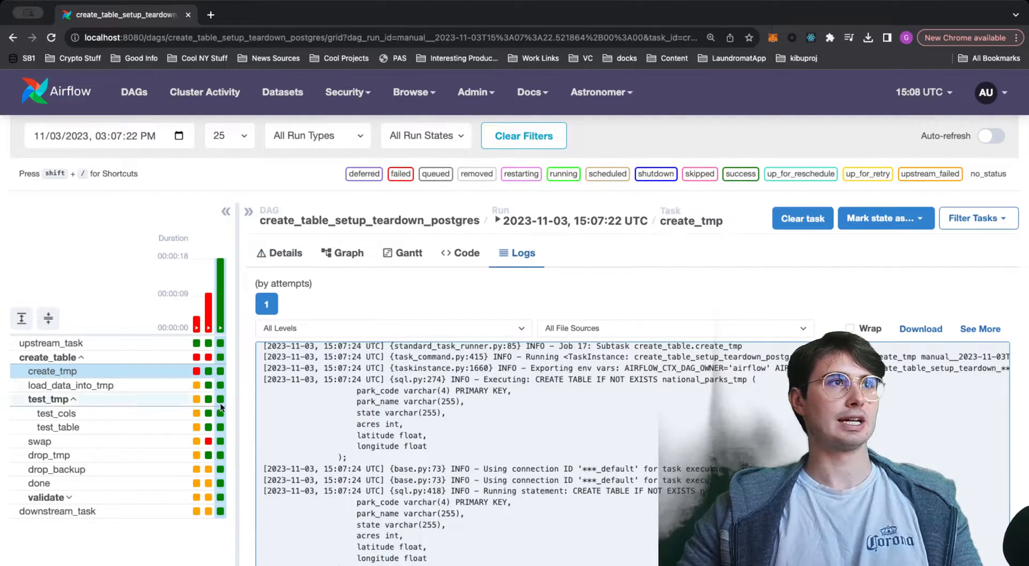
pyautogui.click(54, 414)
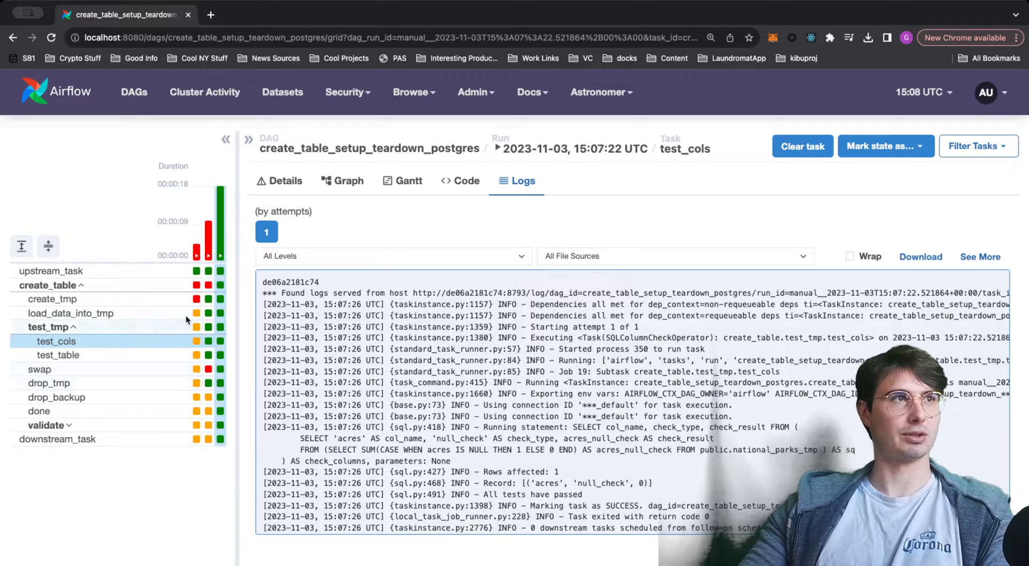
pyautogui.click(58, 354)
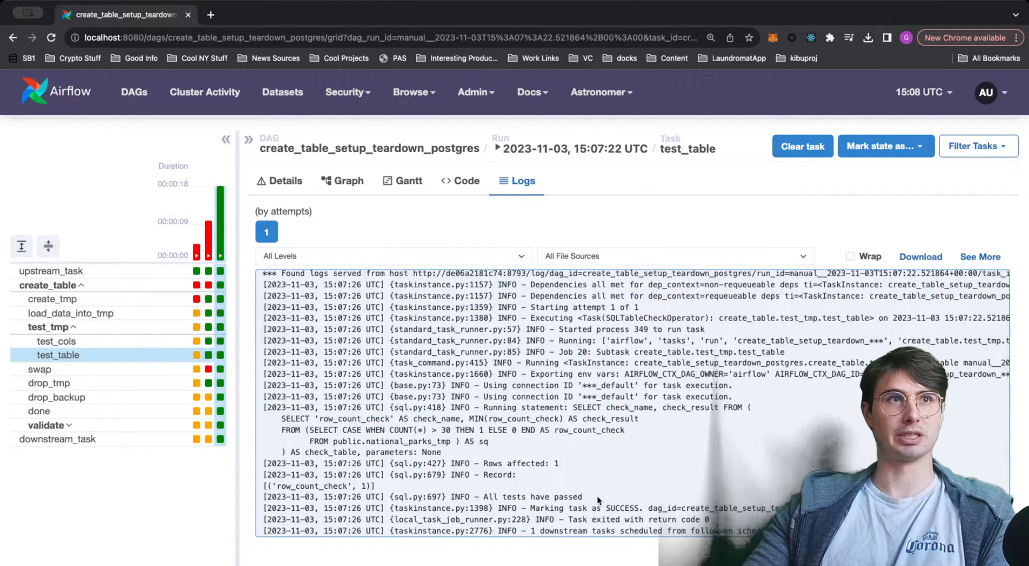